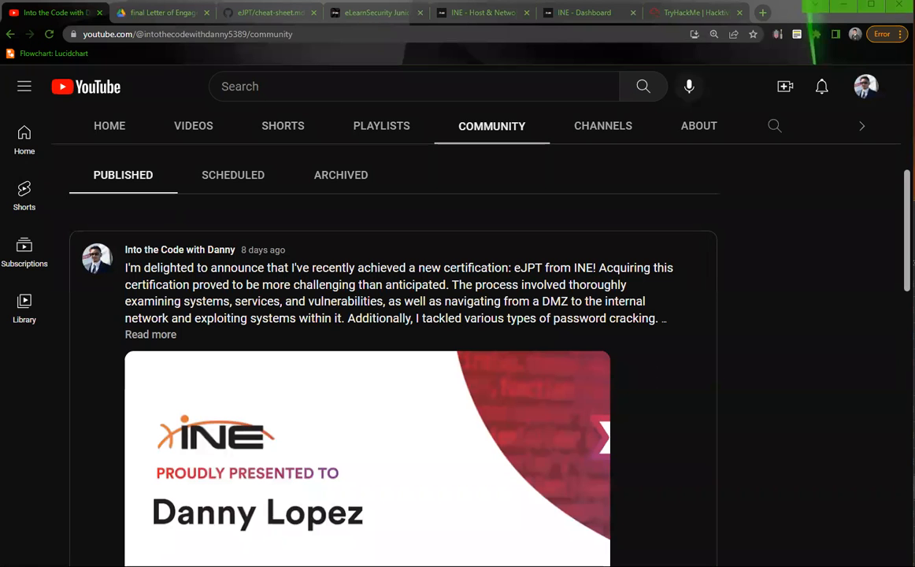
Scroll the channel's community post until the INE eJPT certificate image is fully visible
{"action": "scroll", "scroll_direction": "down", "scroll_amount": 3}
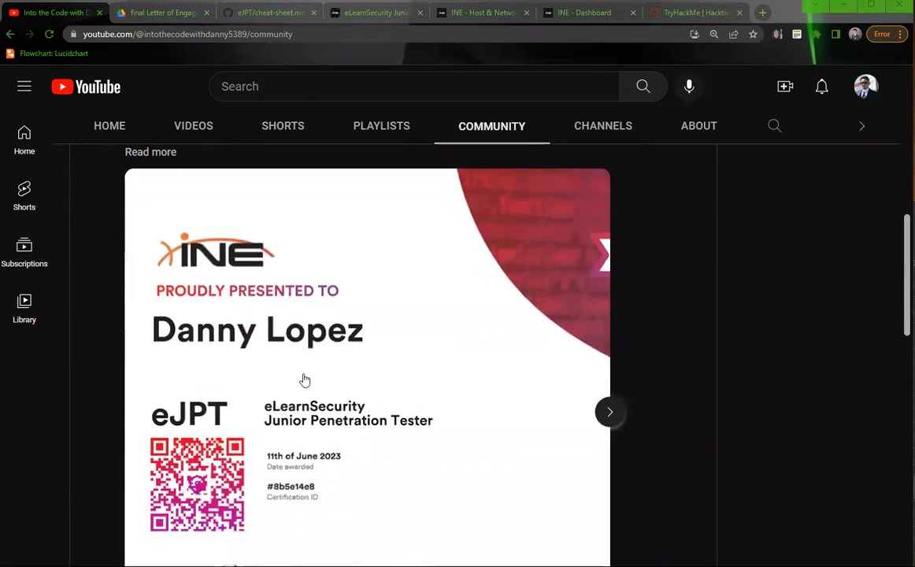
{"action": "scroll", "scroll_direction": "down", "scroll_amount": 3}
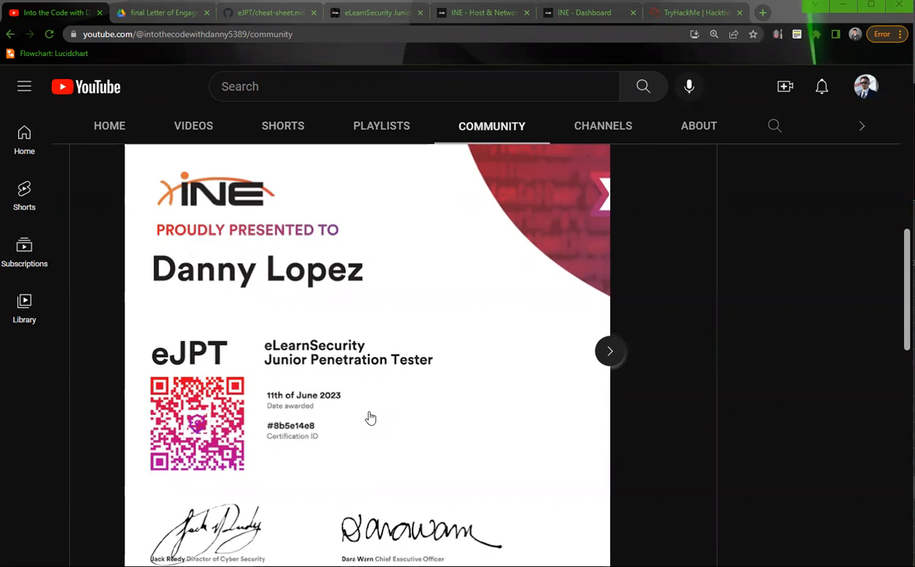
{"action": "mouse_move", "coordinate": [161, 13]}
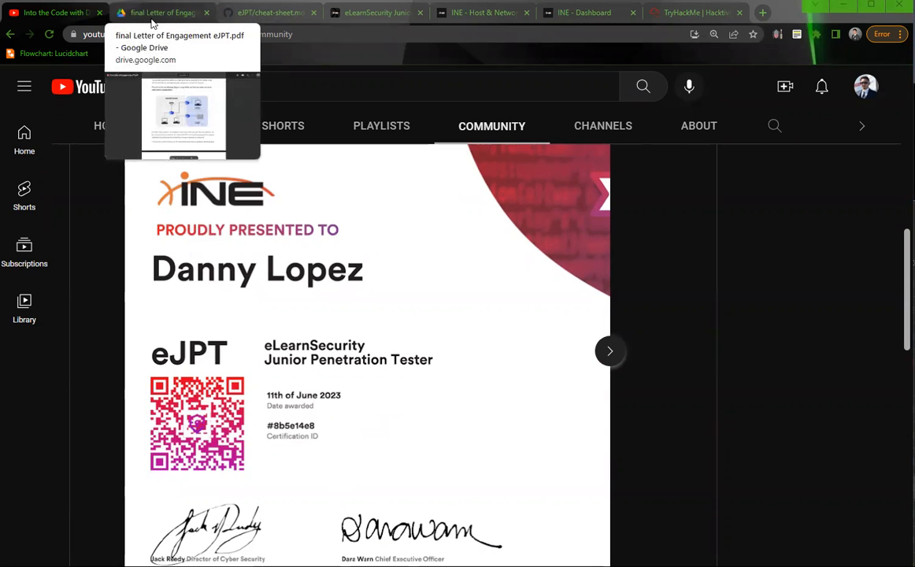
Read the eJPT Letter of Engagement PDF down to the scope section's DMZ network diagram
{"action": "left_click", "coordinate": [162, 13]}
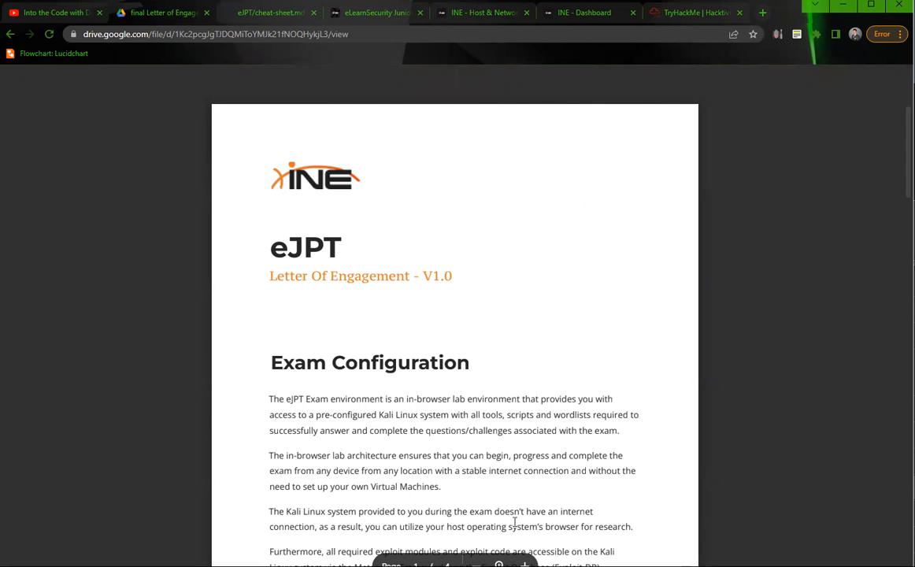
{"action": "scroll", "scroll_direction": "down", "scroll_amount": 3}
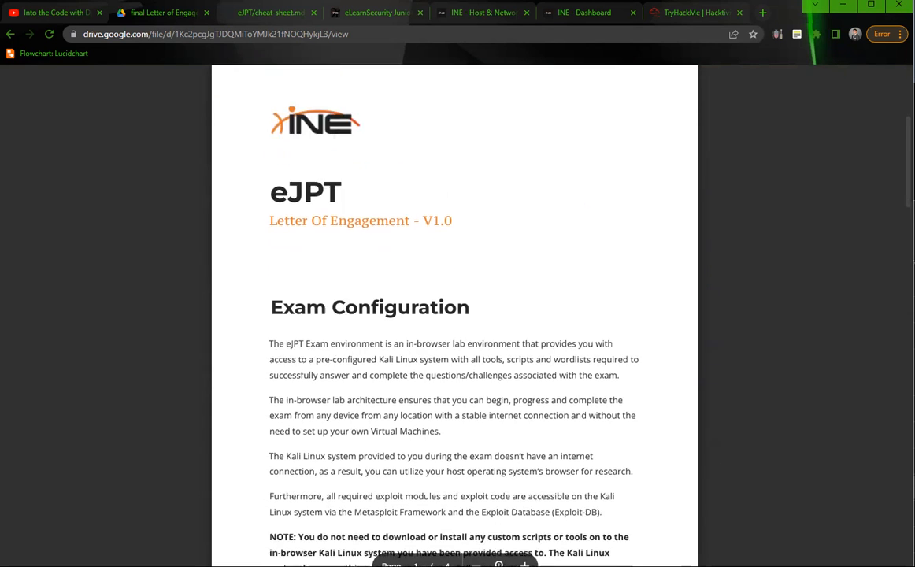
{"action": "scroll", "scroll_direction": "down", "scroll_amount": 3}
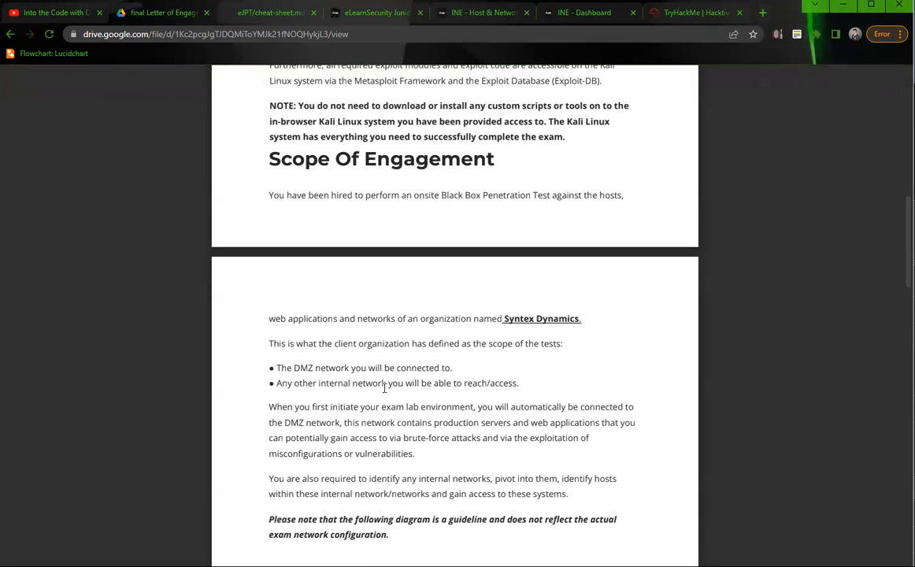
{"action": "scroll", "scroll_direction": "down", "scroll_amount": 3}
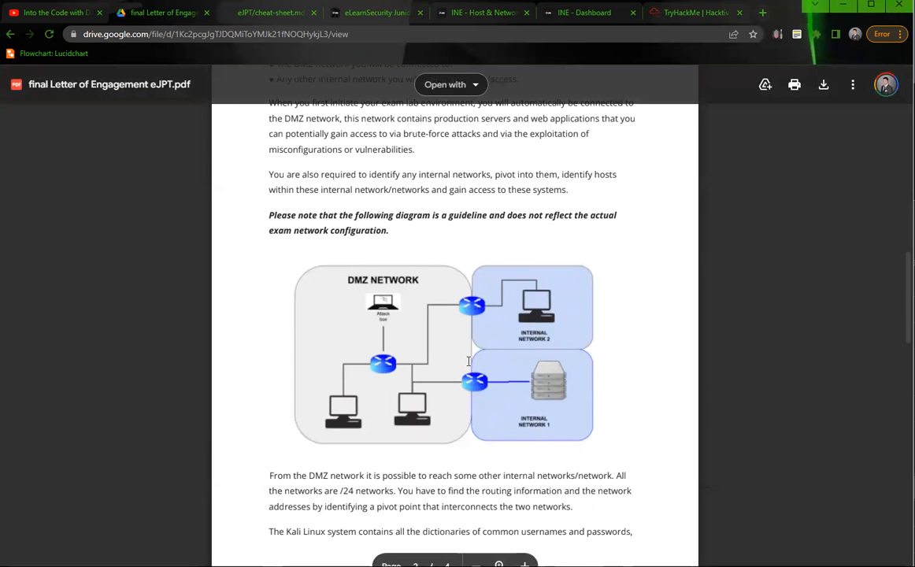
{"action": "mouse_move", "coordinate": [336, 379]}
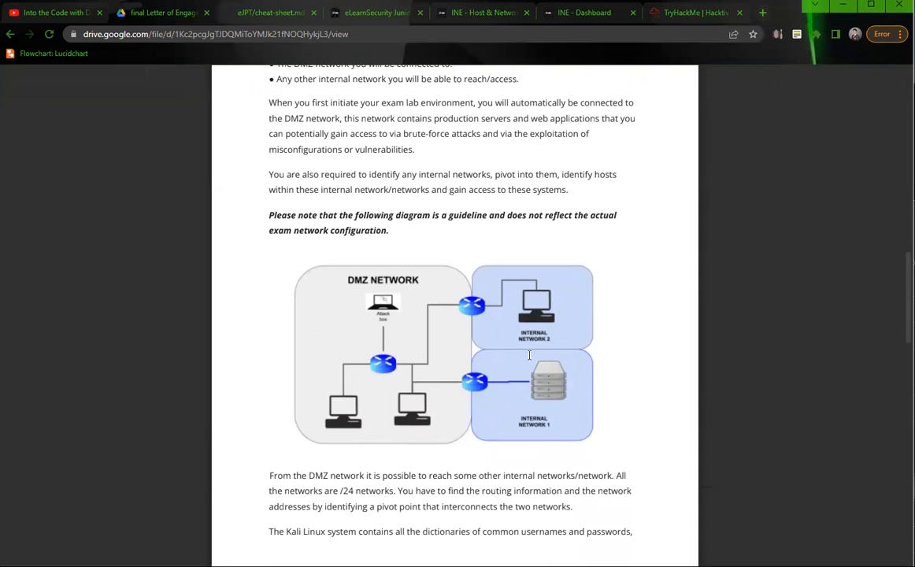
{"action": "mouse_move", "coordinate": [567, 327]}
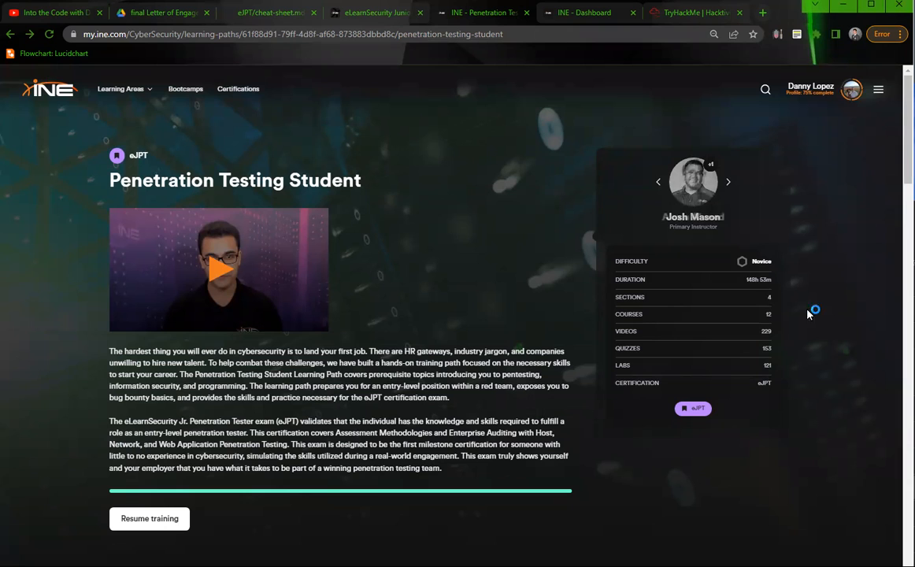
Move from the Penetration Testing Student path to the DAVTest lab solutions, showing one flag captured
{"action": "left_click", "coordinate": [728, 181]}
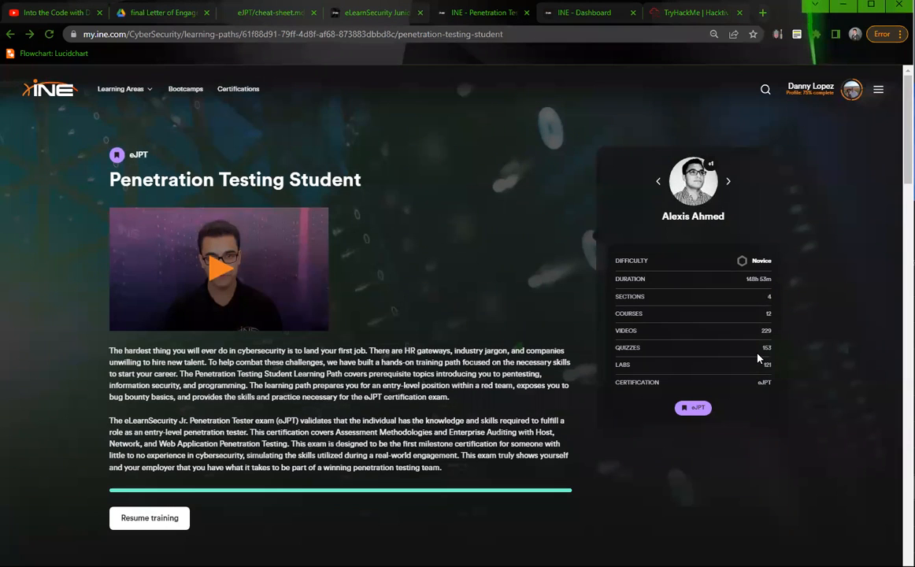
{"action": "scroll", "scroll_direction": "down", "scroll_amount": 3}
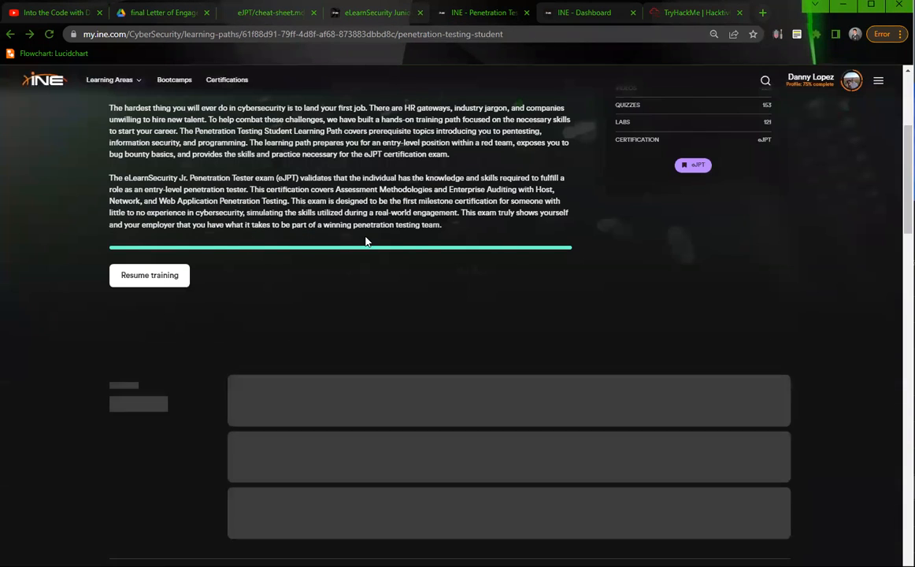
{"action": "mouse_move", "coordinate": [725, 293]}
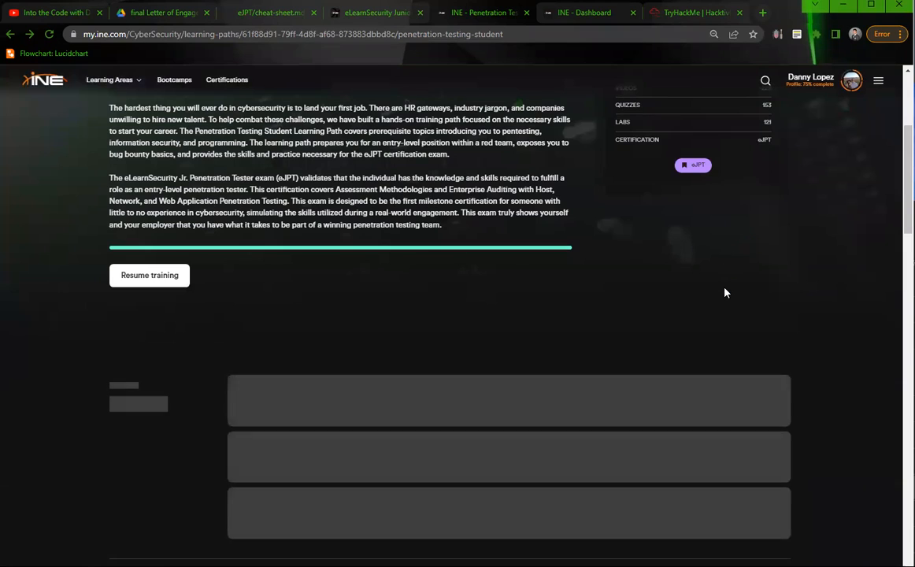
{"action": "mouse_move", "coordinate": [728, 276]}
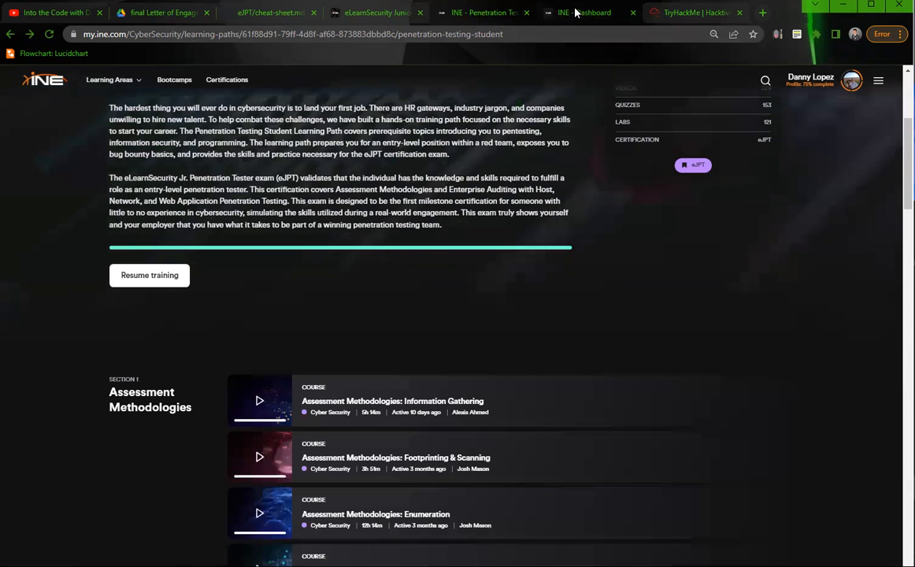
{"action": "scroll", "scroll_direction": "down", "scroll_amount": 3}
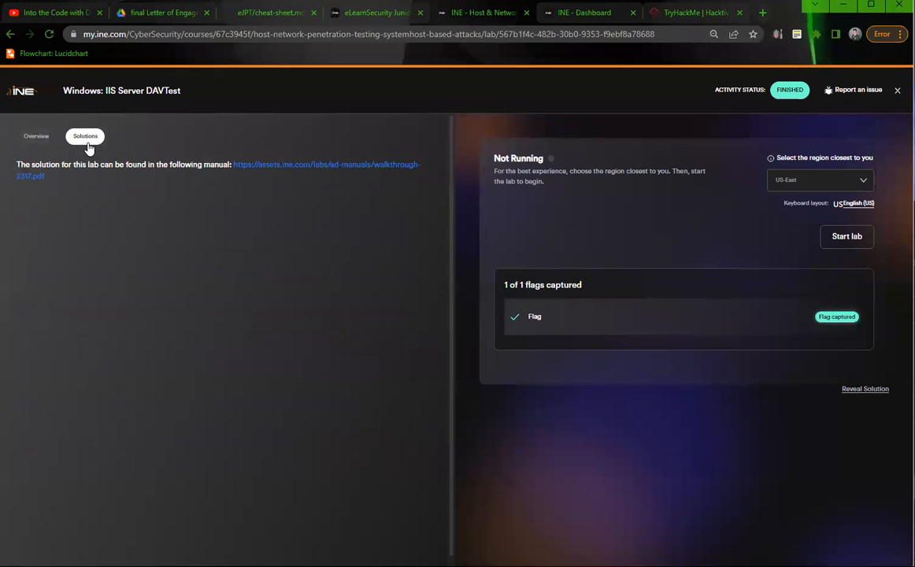
Read the DAVTest walkthrough PDF down to page 5's davtest and cadaver upload results
{"action": "left_click", "coordinate": [327, 164]}
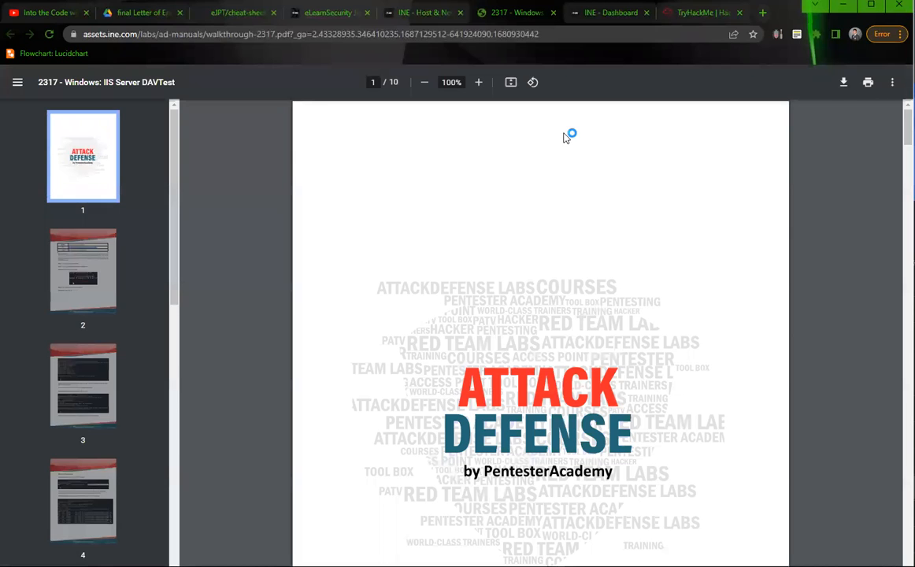
{"action": "scroll", "scroll_direction": "down", "scroll_amount": 3}
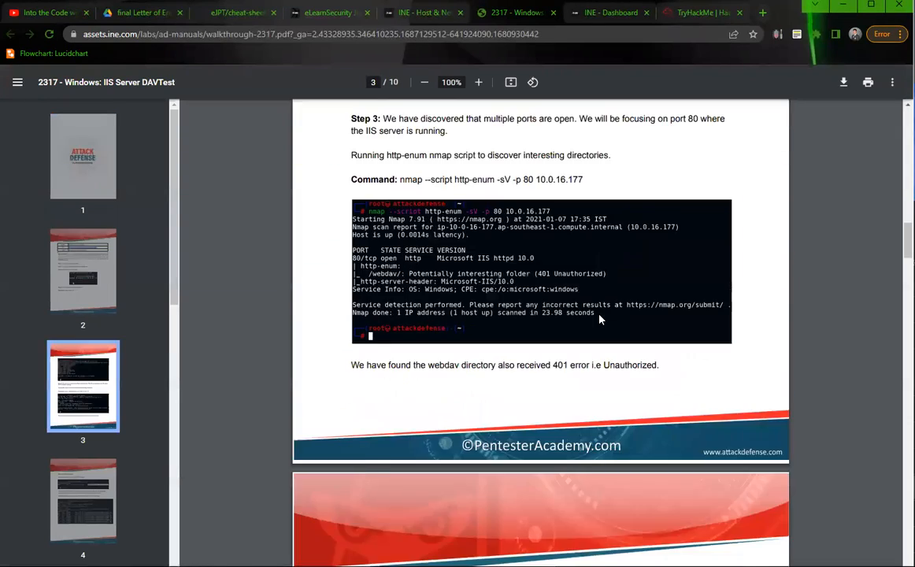
{"action": "scroll", "scroll_direction": "down", "scroll_amount": 3}
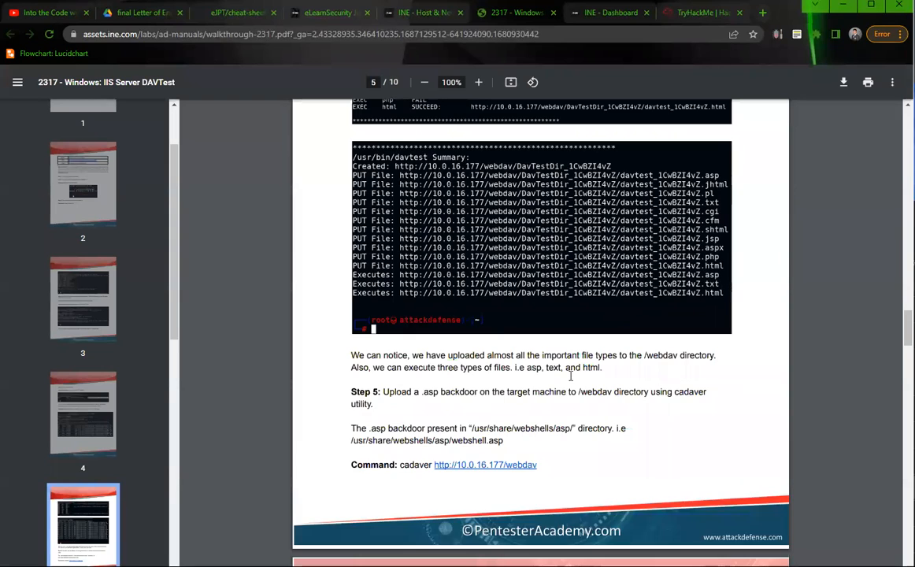
{"action": "scroll", "scroll_direction": "down", "scroll_amount": 3}
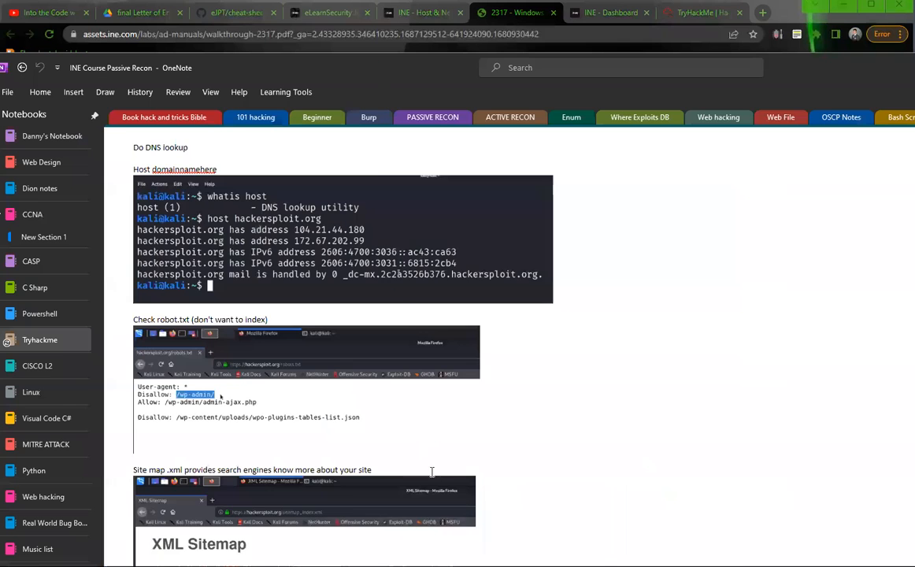
Skim the DNS lookup, robots.txt, sitemap and tech-detection notes, then return to the walkthrough
{"action": "scroll", "scroll_direction": "down", "scroll_amount": 3}
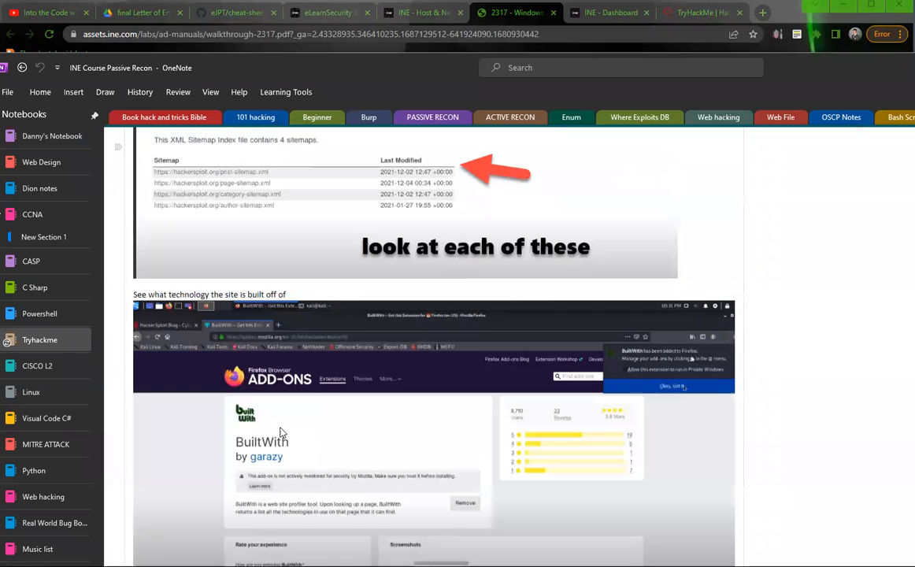
{"action": "scroll", "scroll_direction": "down", "scroll_amount": 3}
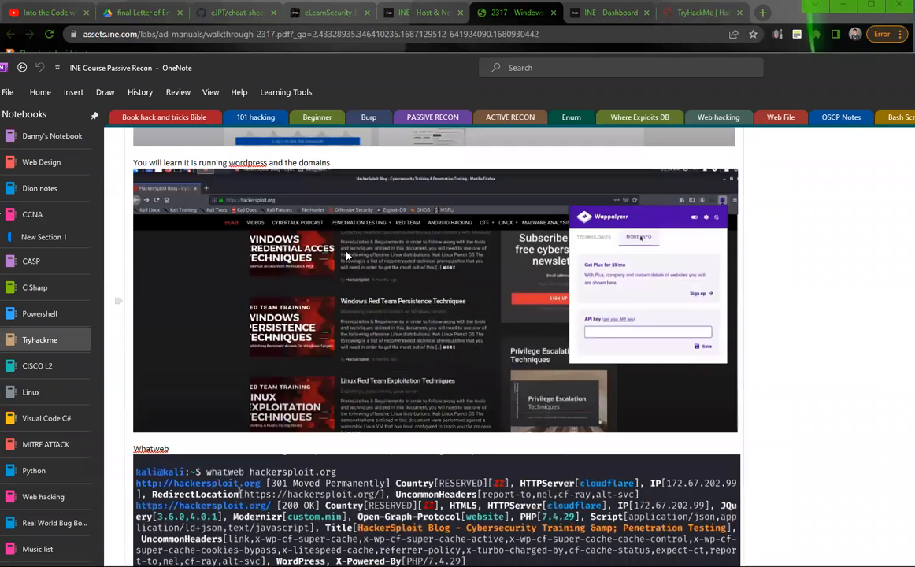
{"action": "mouse_move", "coordinate": [382, 351]}
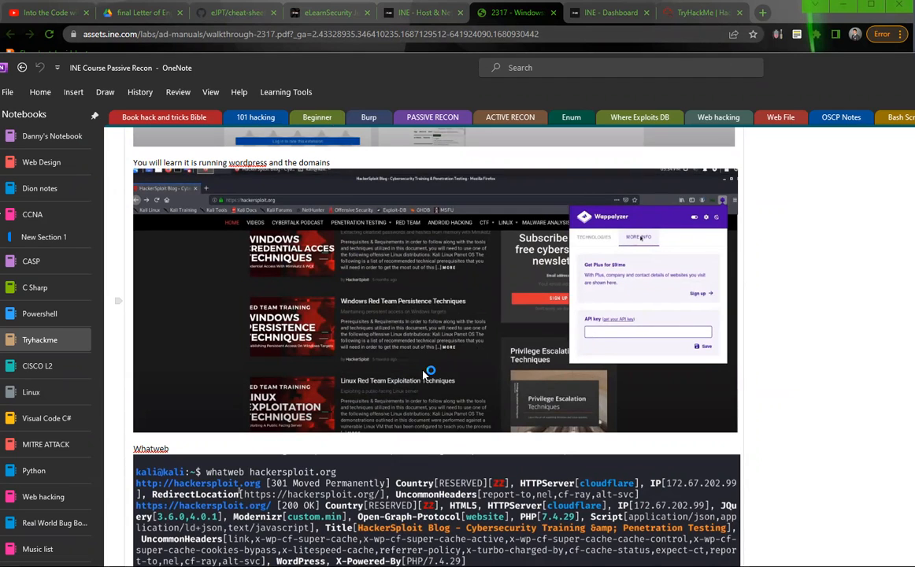
{"action": "mouse_move", "coordinate": [536, 239]}
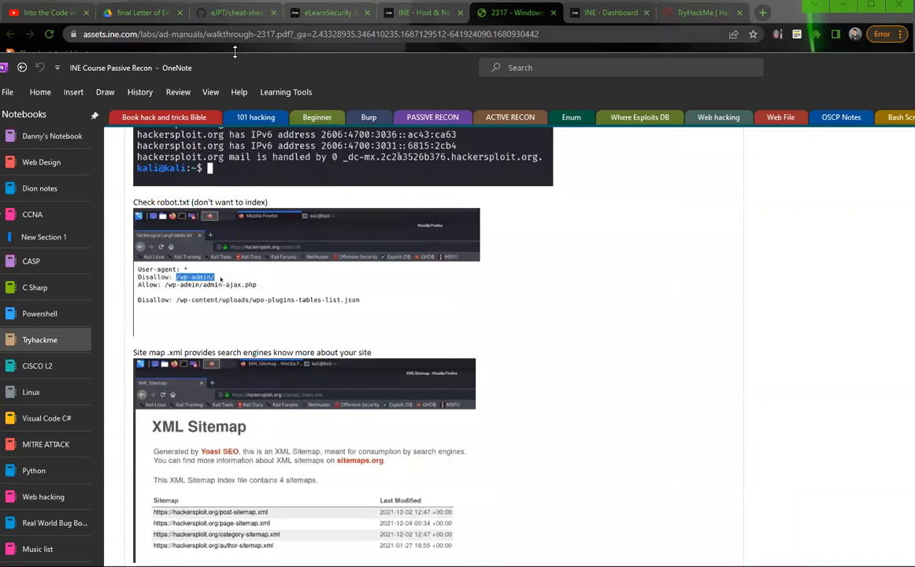
{"action": "left_click", "coordinate": [518, 12]}
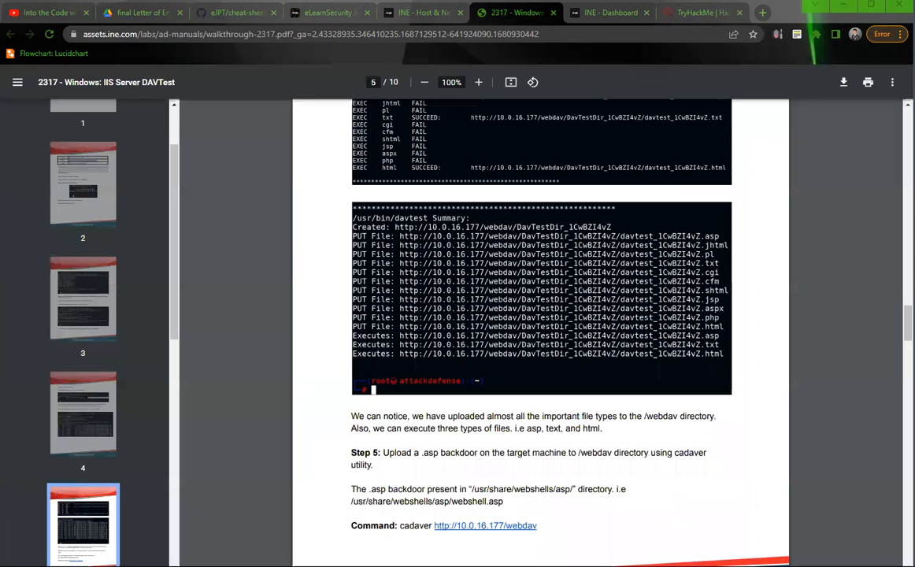
Cycle through the DAVTest lab, cheat sheet and eJPT cert tabs, ending at the Letter of Engagement
{"action": "left_click", "coordinate": [424, 12]}
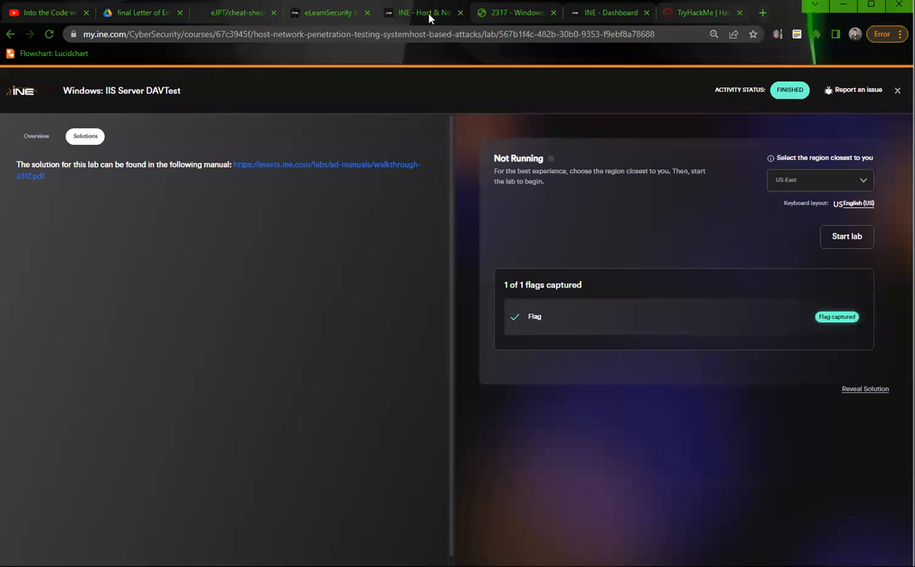
{"action": "left_click", "coordinate": [236, 13]}
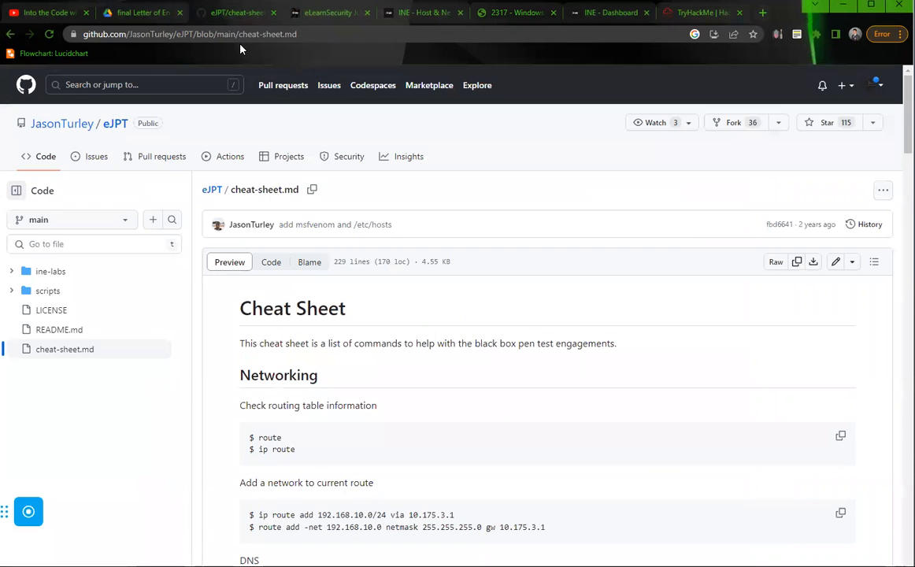
{"action": "left_click", "coordinate": [329, 11]}
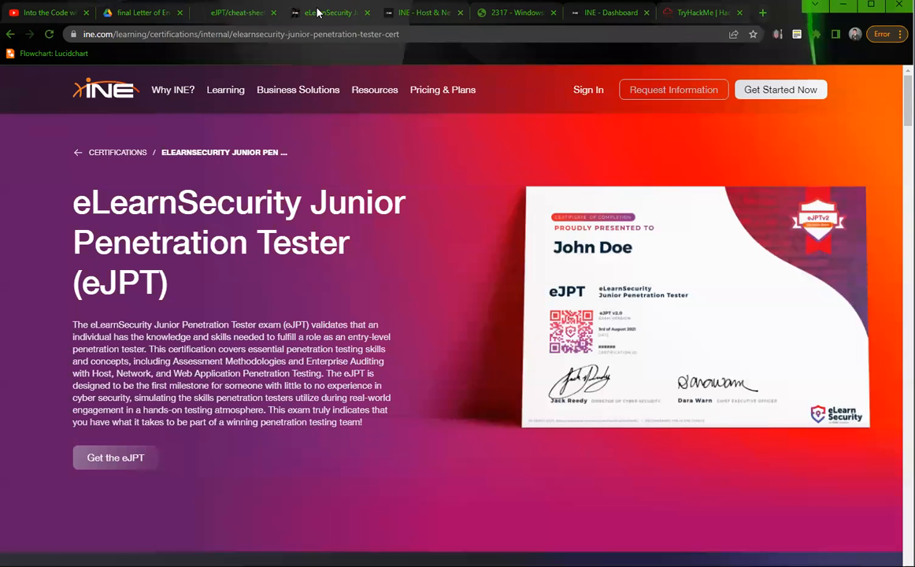
{"action": "left_click", "coordinate": [142, 12]}
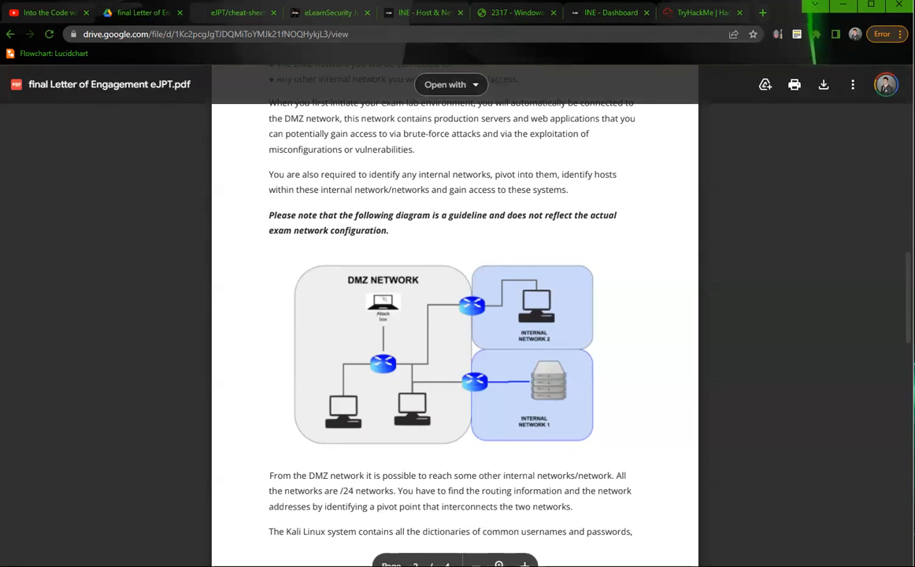
Revisit the DAVTest walkthrough manual, then bring up INE's eJPT certification overview page
{"action": "left_click", "coordinate": [327, 12]}
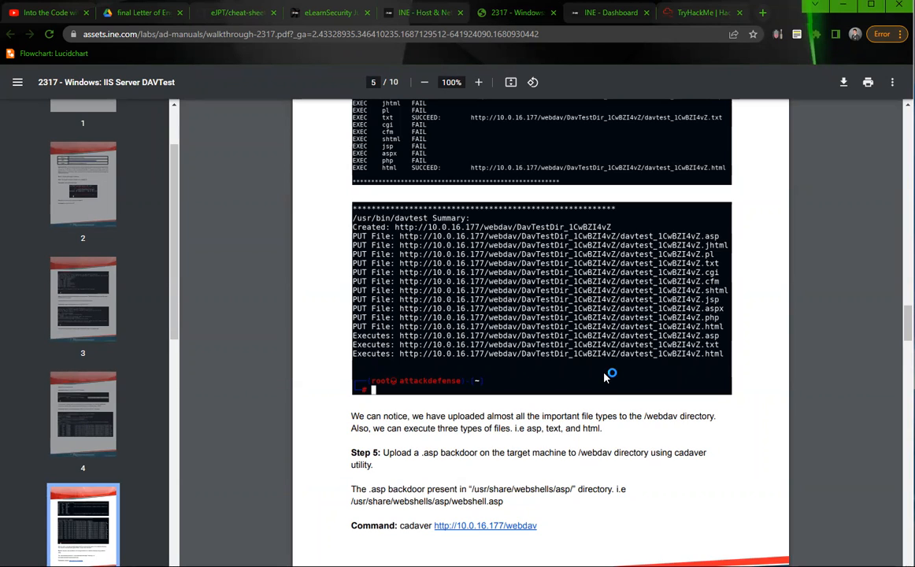
{"action": "mouse_move", "coordinate": [606, 378]}
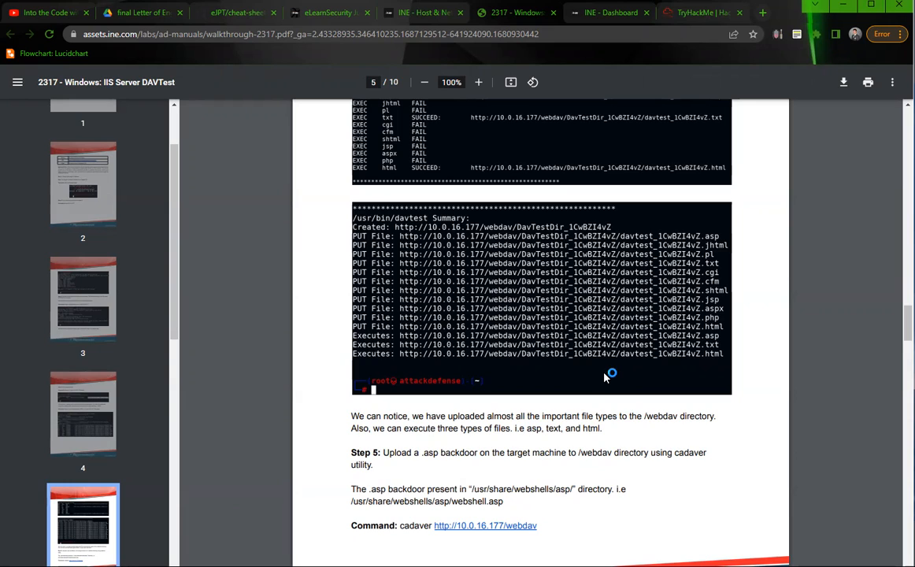
{"action": "mouse_move", "coordinate": [605, 378]}
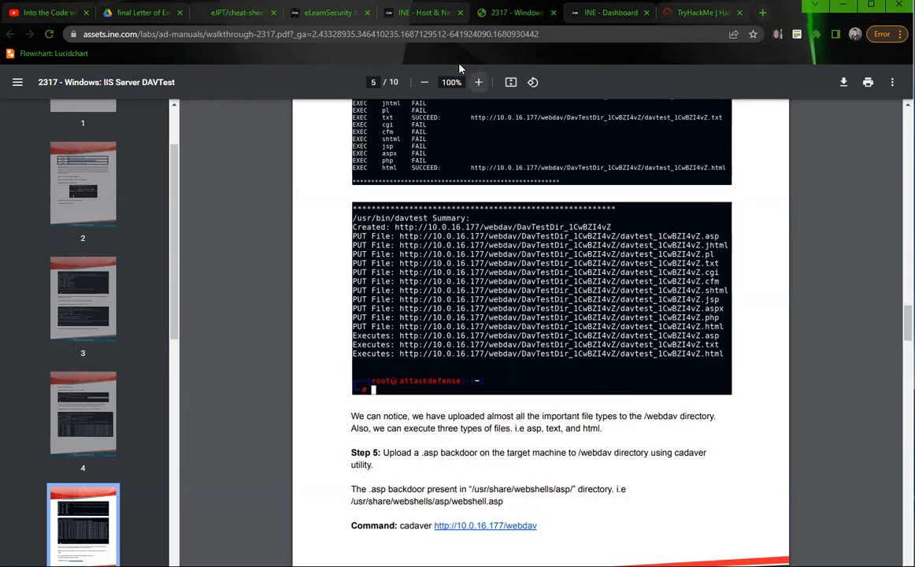
{"action": "mouse_move", "coordinate": [424, 13]}
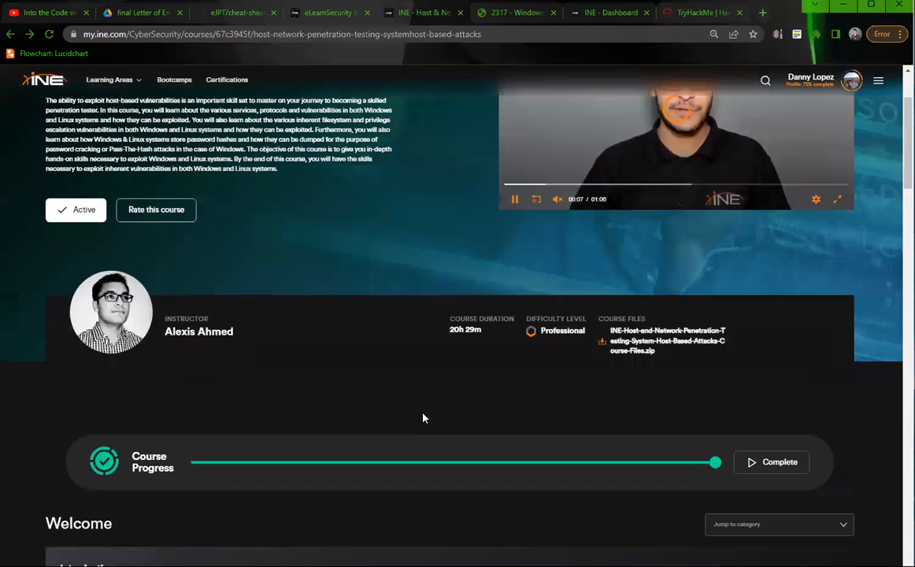
{"action": "left_click", "coordinate": [328, 13]}
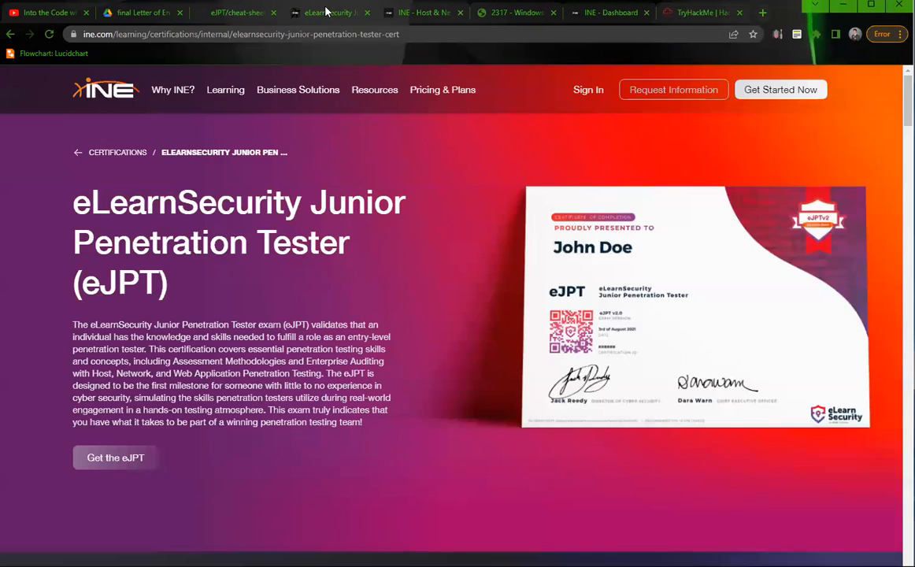
Read JasonTurley's cheat-sheet.md from Networking commands through Adding Virtual Hosts and Misc
{"action": "left_click", "coordinate": [242, 13]}
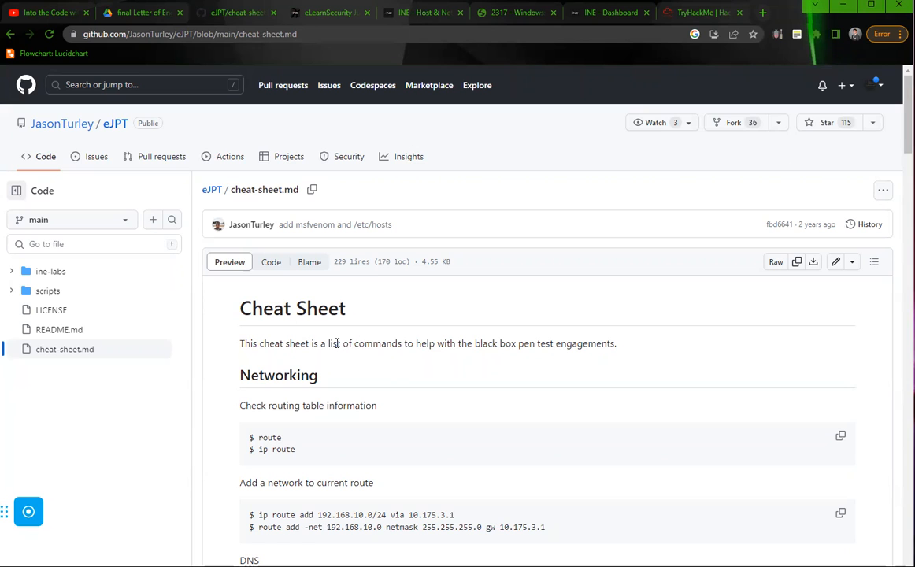
{"action": "mouse_move", "coordinate": [294, 476]}
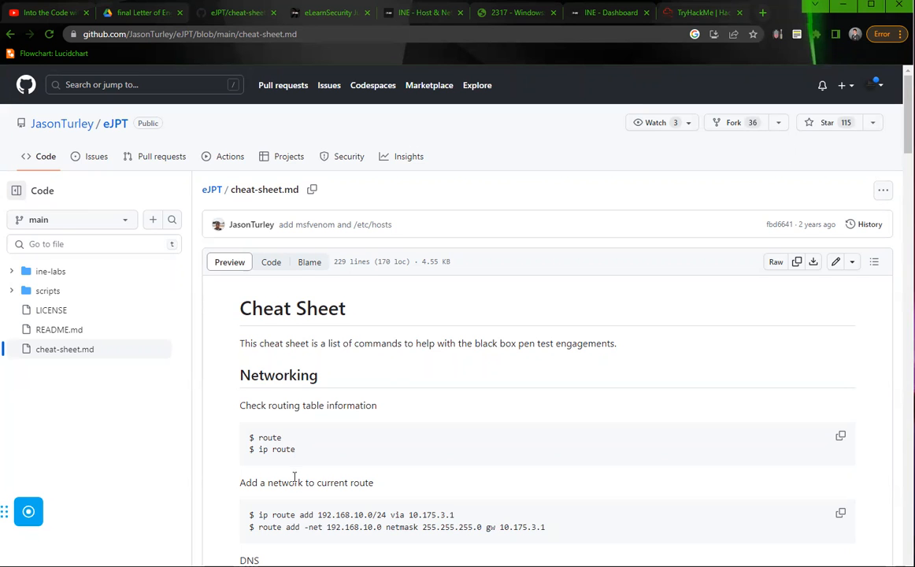
{"action": "scroll", "scroll_direction": "down", "scroll_amount": 3}
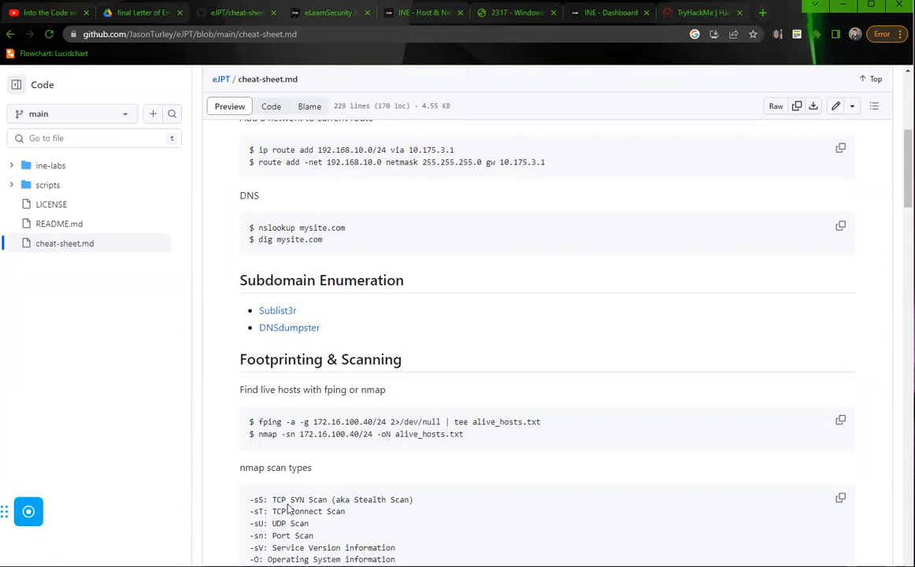
{"action": "scroll", "scroll_direction": "down", "scroll_amount": 3}
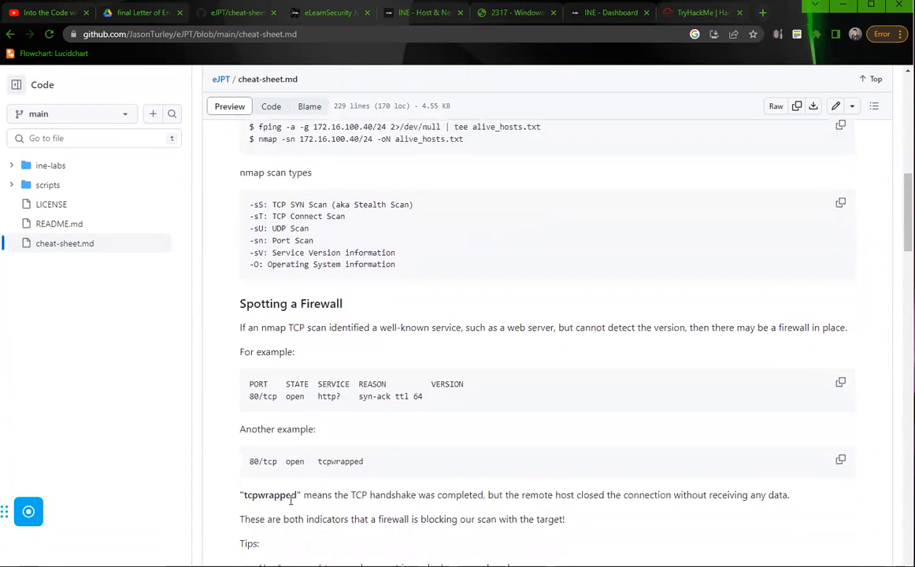
{"action": "scroll", "scroll_direction": "down", "scroll_amount": 3}
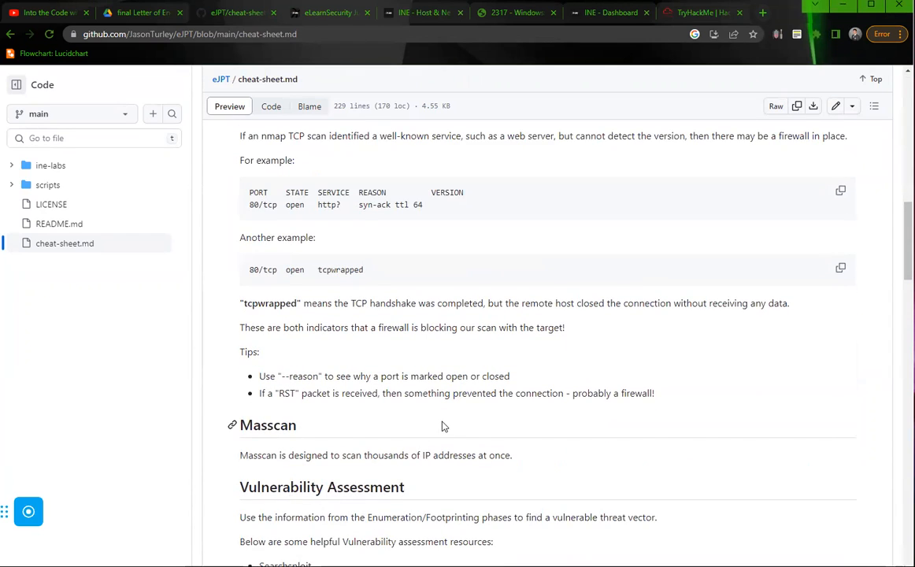
{"action": "scroll", "scroll_direction": "down", "scroll_amount": 3}
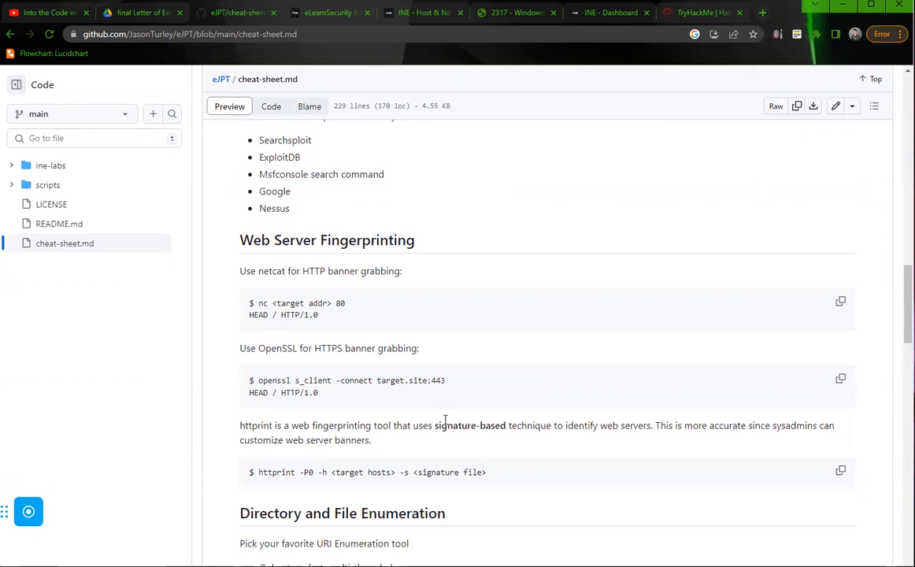
{"action": "scroll", "scroll_direction": "down", "scroll_amount": 3}
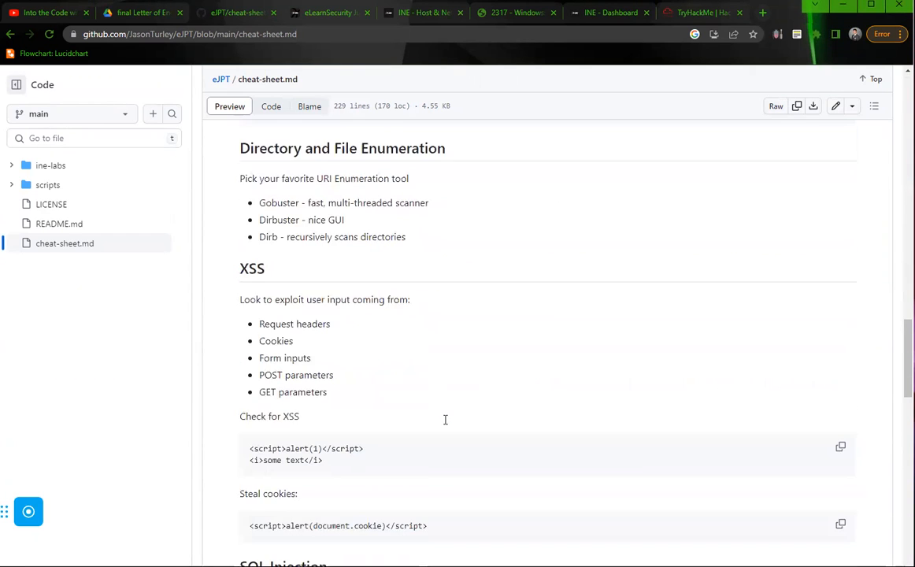
{"action": "scroll", "scroll_direction": "down", "scroll_amount": 3}
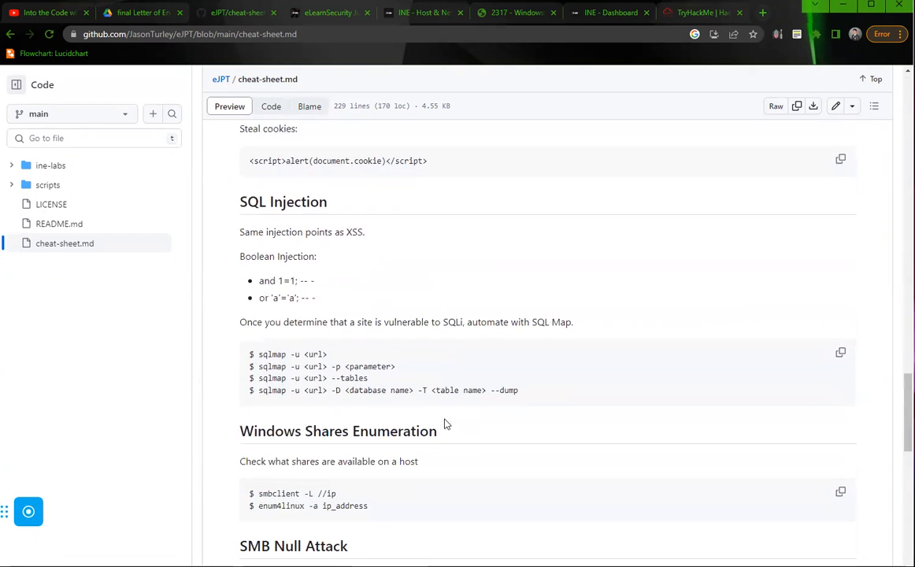
{"action": "mouse_move", "coordinate": [393, 372]}
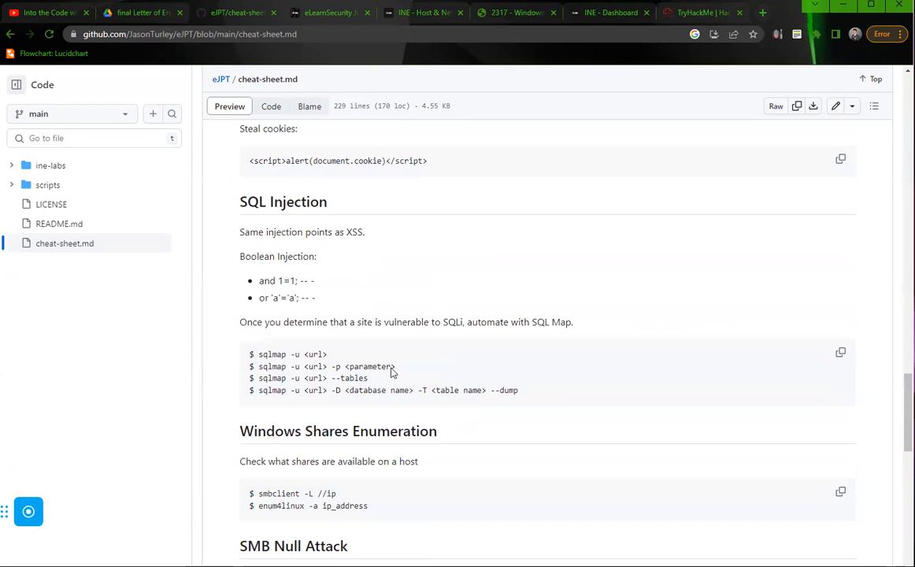
{"action": "scroll", "scroll_direction": "down", "scroll_amount": 3}
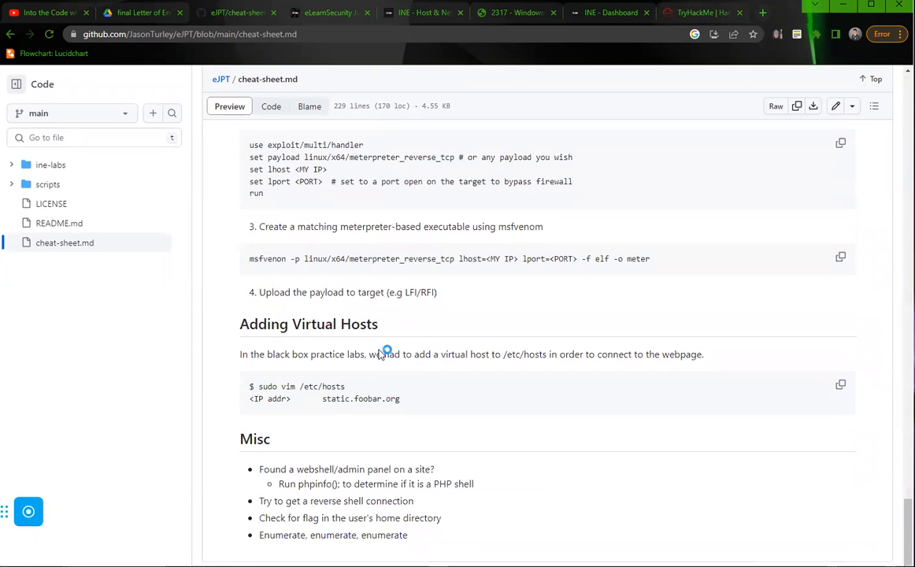
{"action": "mouse_move", "coordinate": [394, 354]}
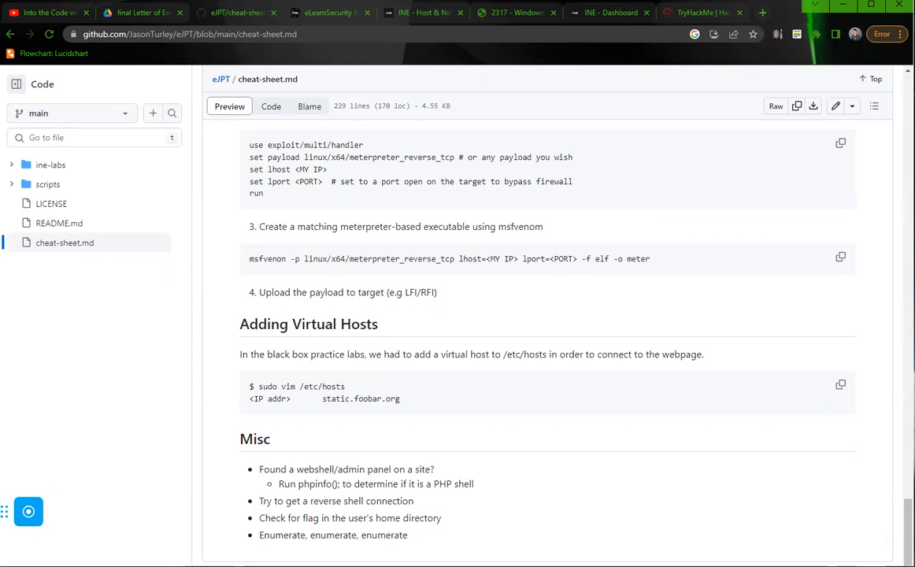
Revisit the letter's Recommended Tools, then the Host-Based Attacks course and DAVTest upload summary
{"action": "left_click", "coordinate": [141, 12]}
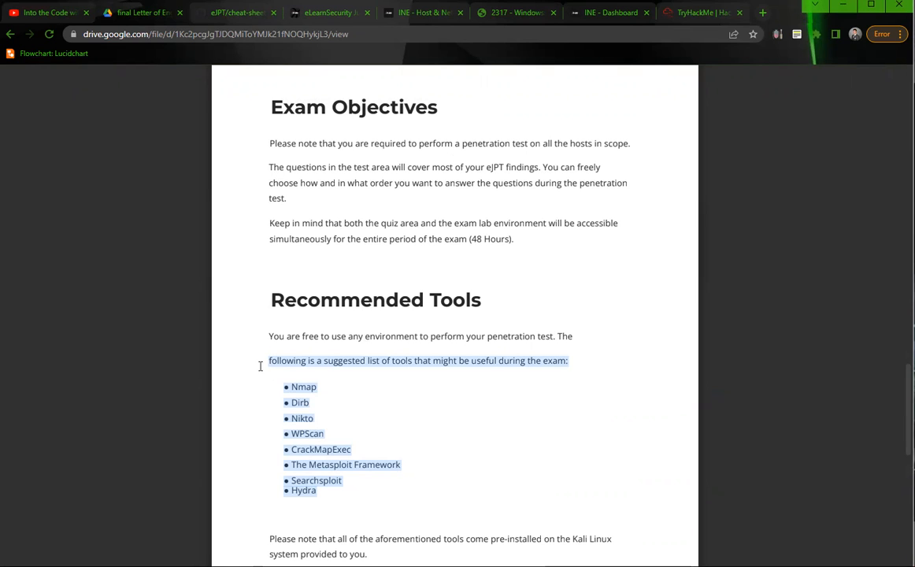
{"action": "left_click", "coordinate": [424, 13]}
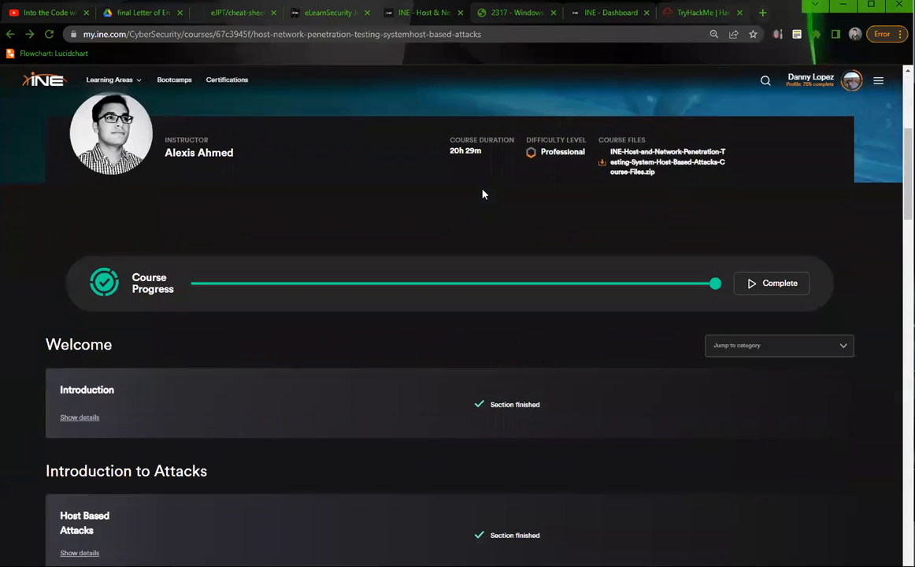
{"action": "left_click", "coordinate": [516, 12]}
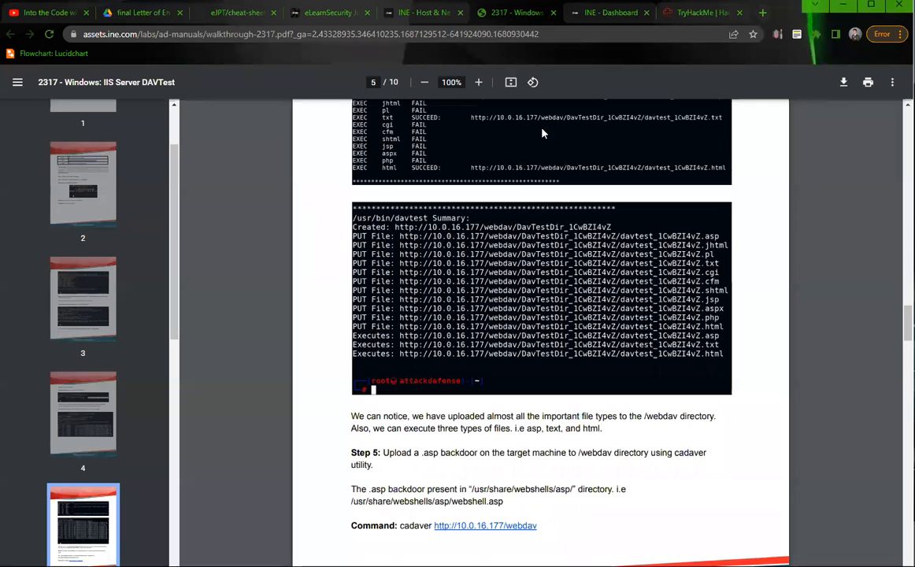
Show the passed eJPT exam results on the INE dashboard: 80% score with per-domain breakdown
{"action": "left_click", "coordinate": [611, 12]}
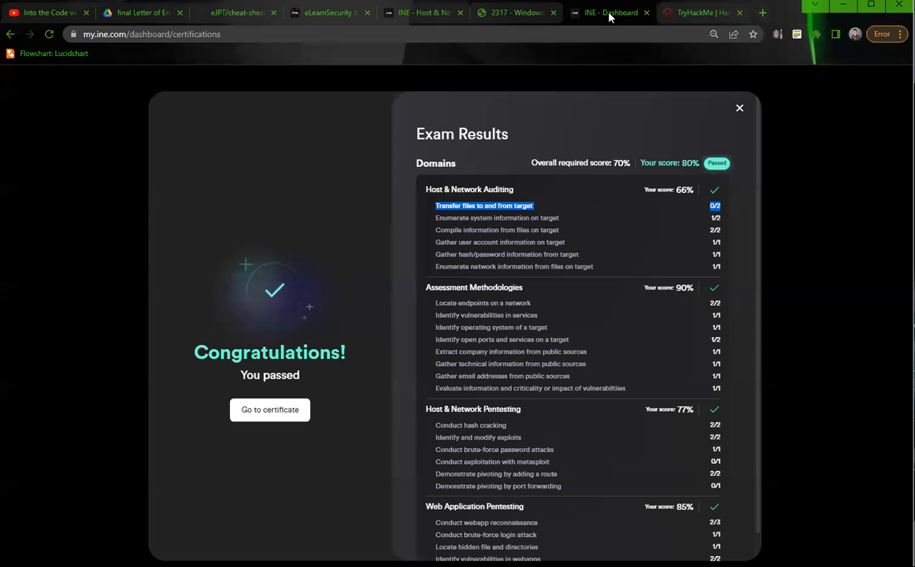
{"action": "scroll", "scroll_direction": "down", "scroll_amount": 3}
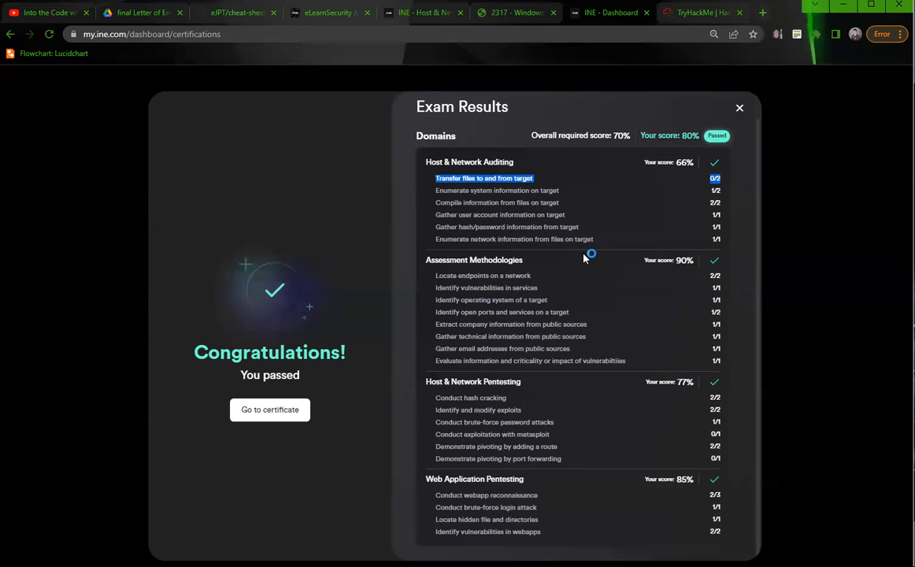
{"action": "mouse_move", "coordinate": [586, 258]}
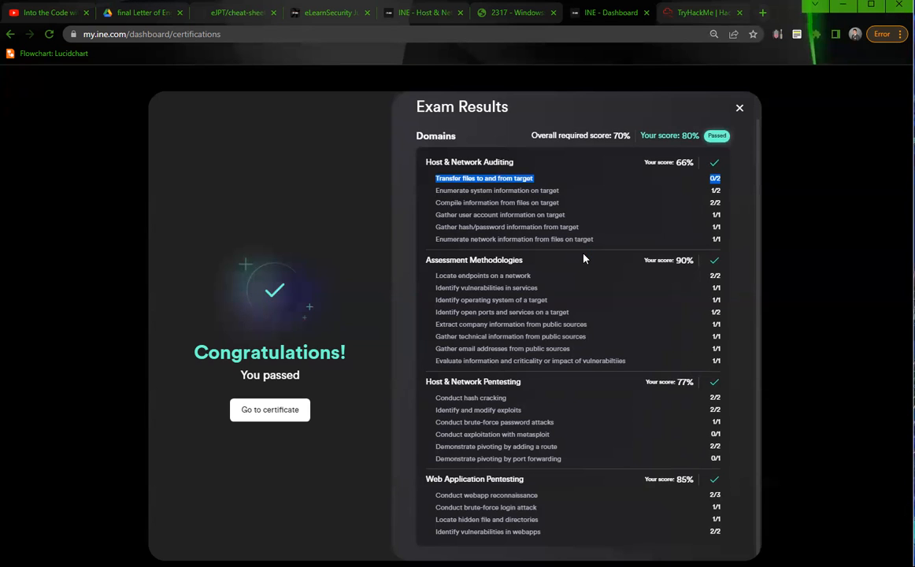
{"action": "left_click", "coordinate": [149, 34]}
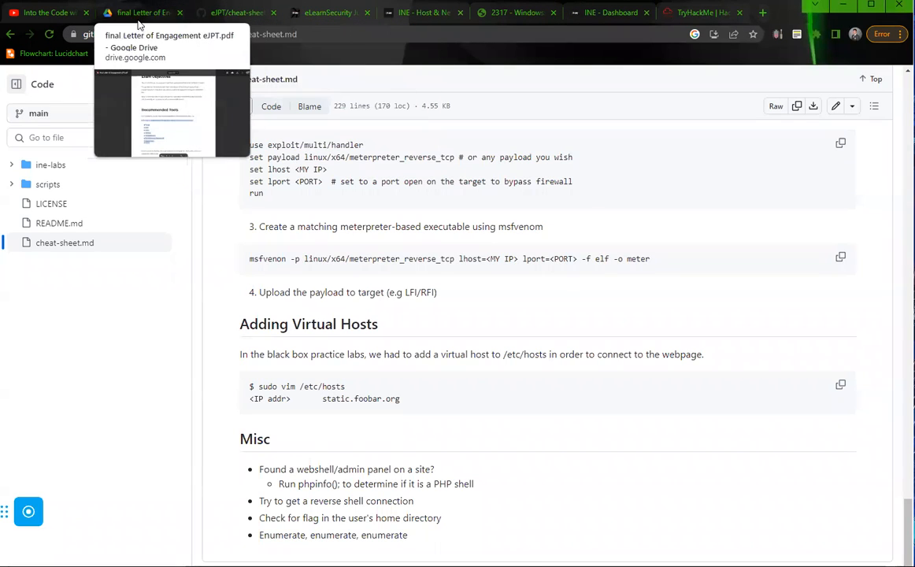
{"action": "left_click", "coordinate": [142, 13]}
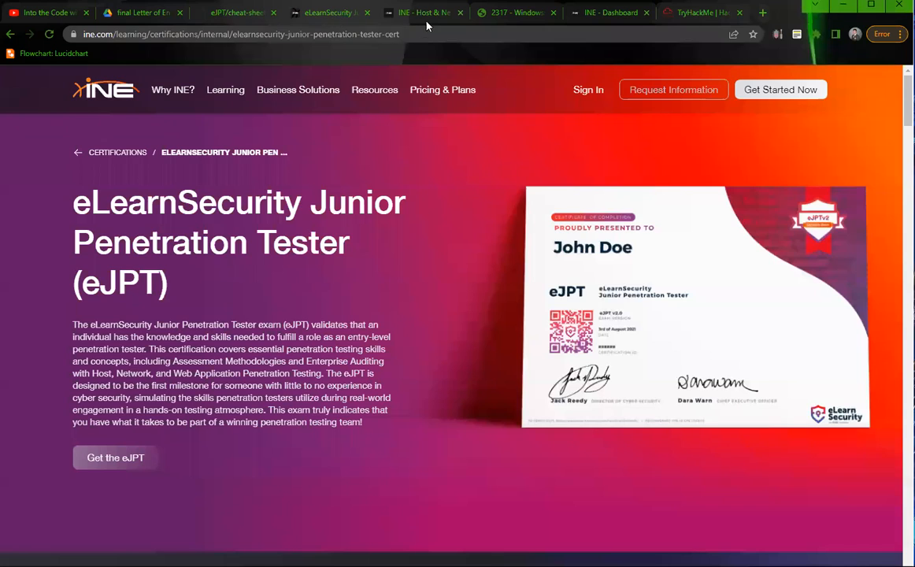
{"action": "left_click", "coordinate": [512, 13]}
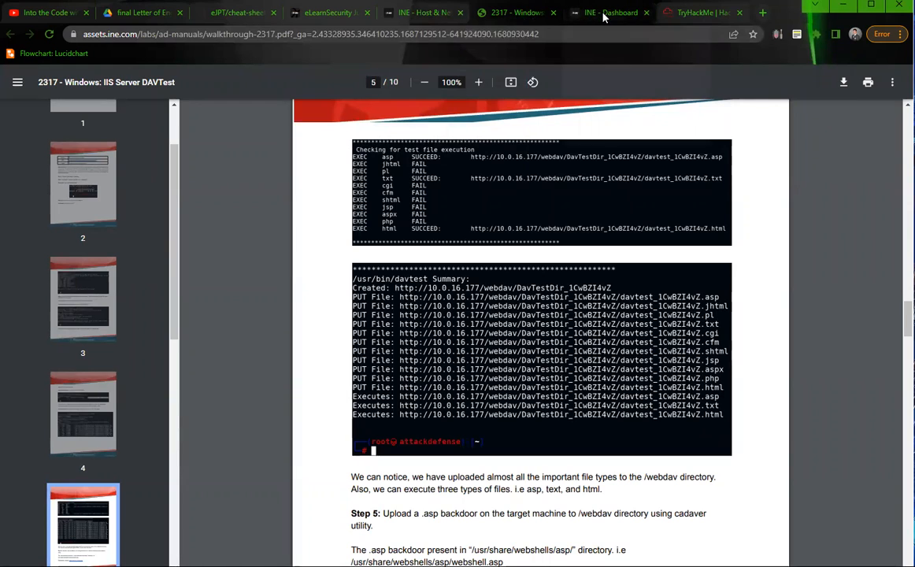
{"action": "left_click", "coordinate": [610, 13]}
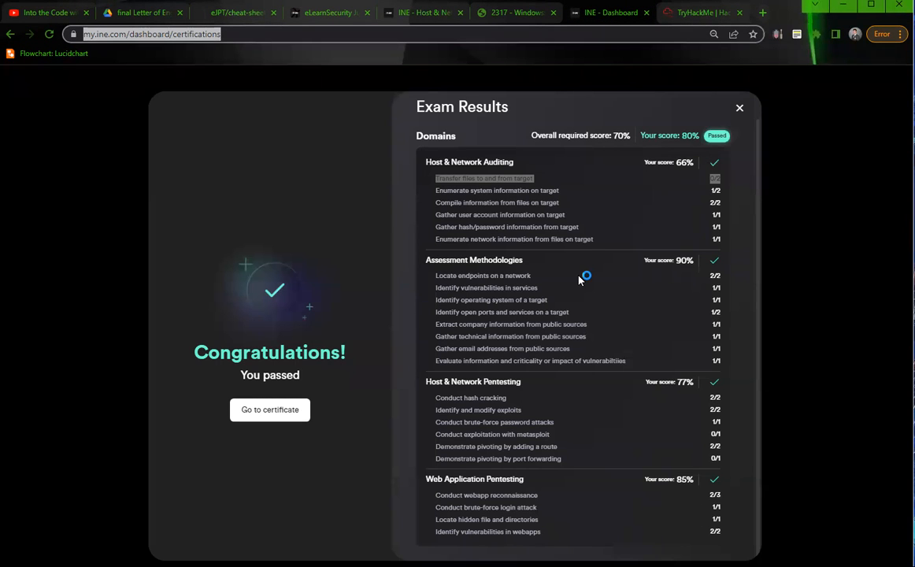
{"action": "mouse_move", "coordinate": [579, 280]}
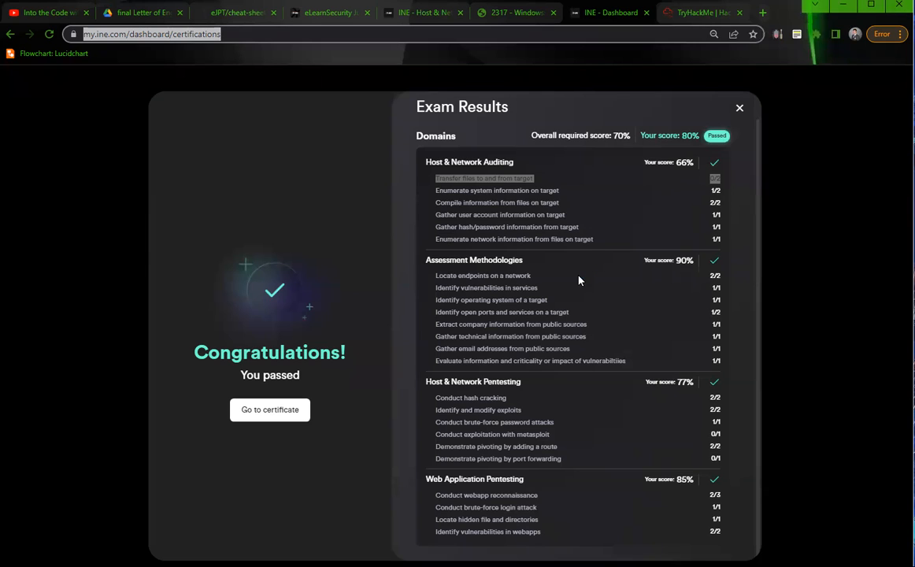
{"action": "mouse_move", "coordinate": [549, 261]}
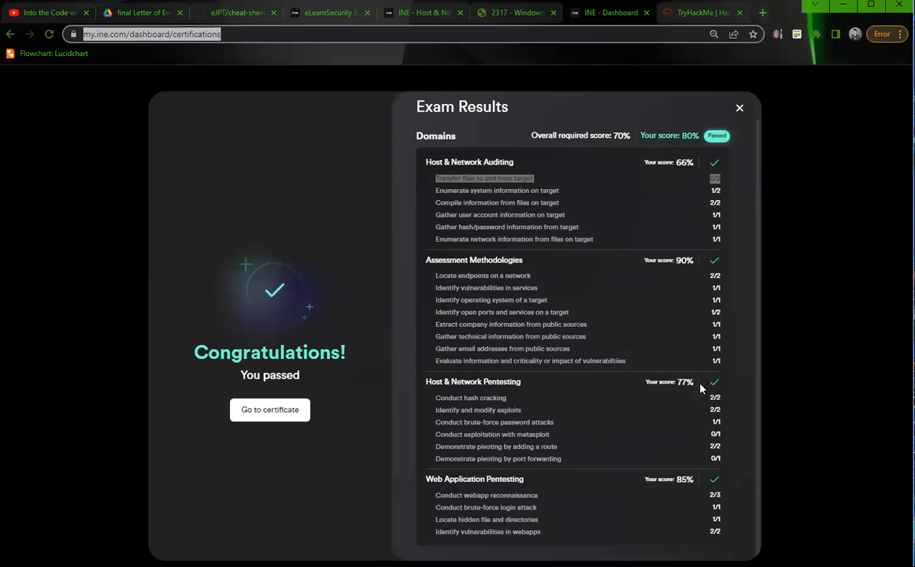
{"action": "mouse_move", "coordinate": [503, 475]}
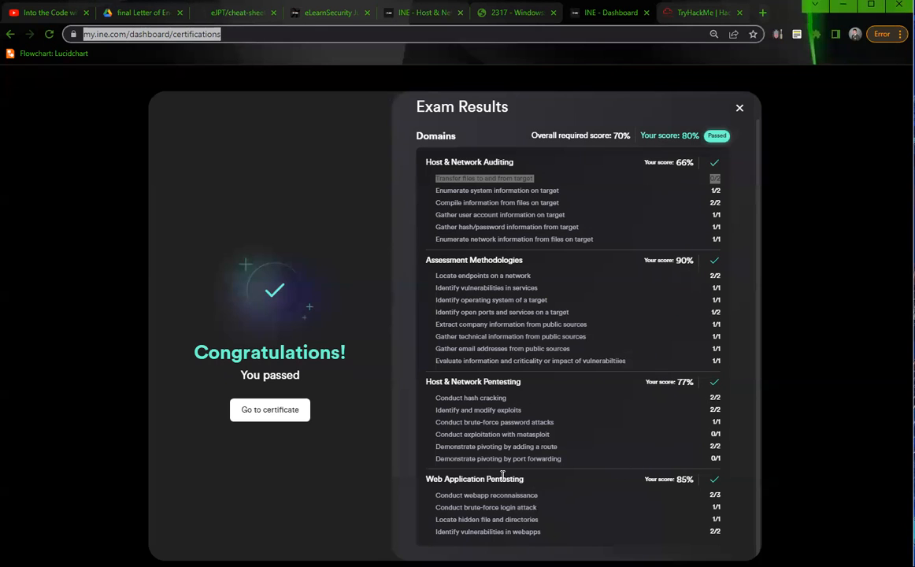
{"action": "mouse_move", "coordinate": [661, 482]}
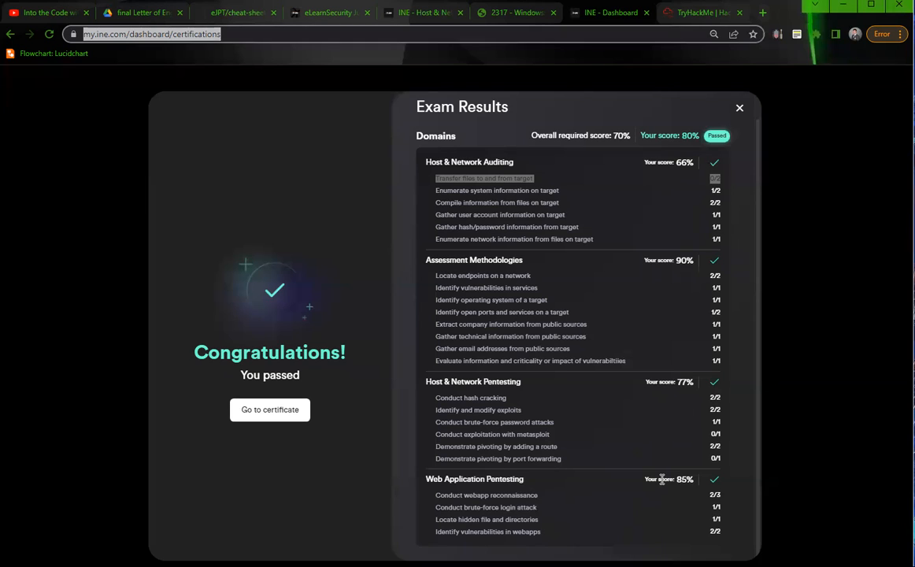
{"action": "mouse_move", "coordinate": [736, 534]}
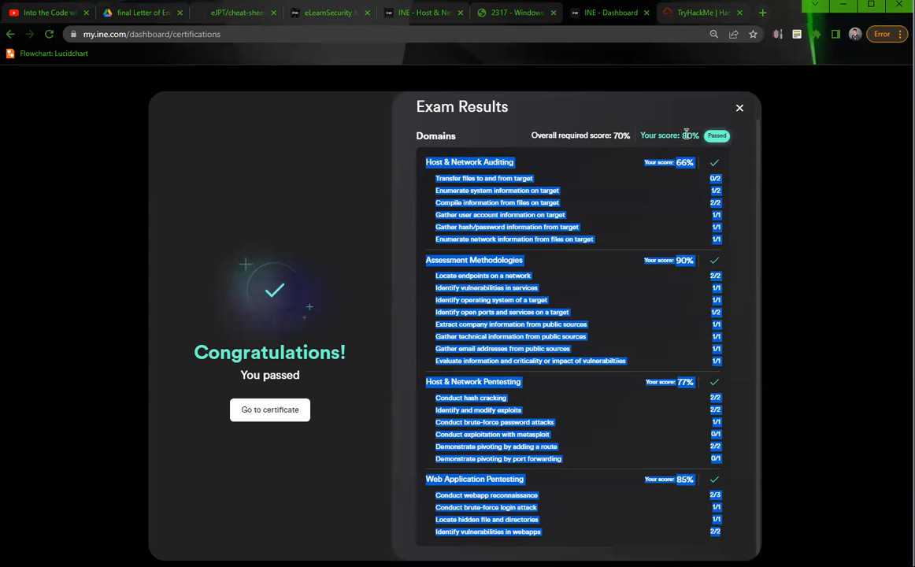
{"action": "mouse_move", "coordinate": [789, 185]}
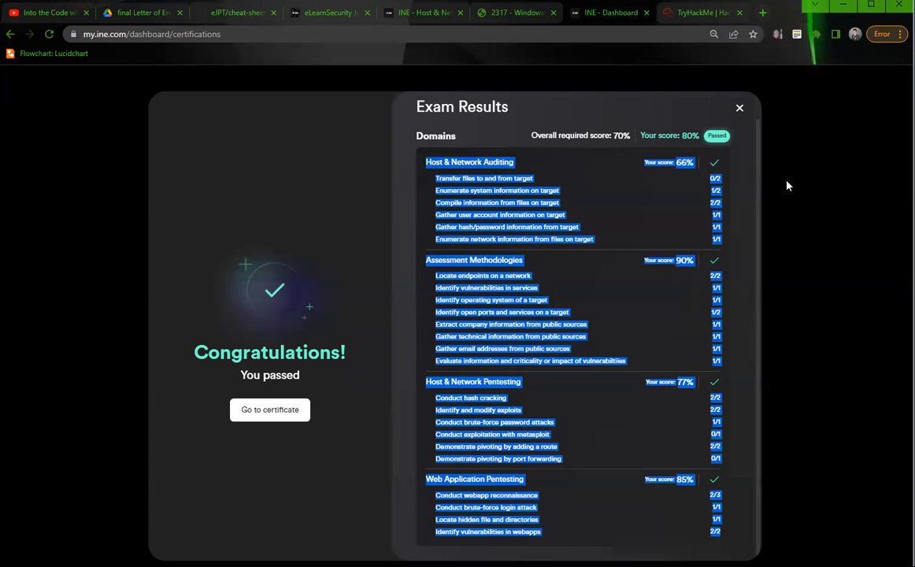
Switch to the TryHackMe Learn page listing learning paths like Red Teaming
{"action": "left_click", "coordinate": [696, 11]}
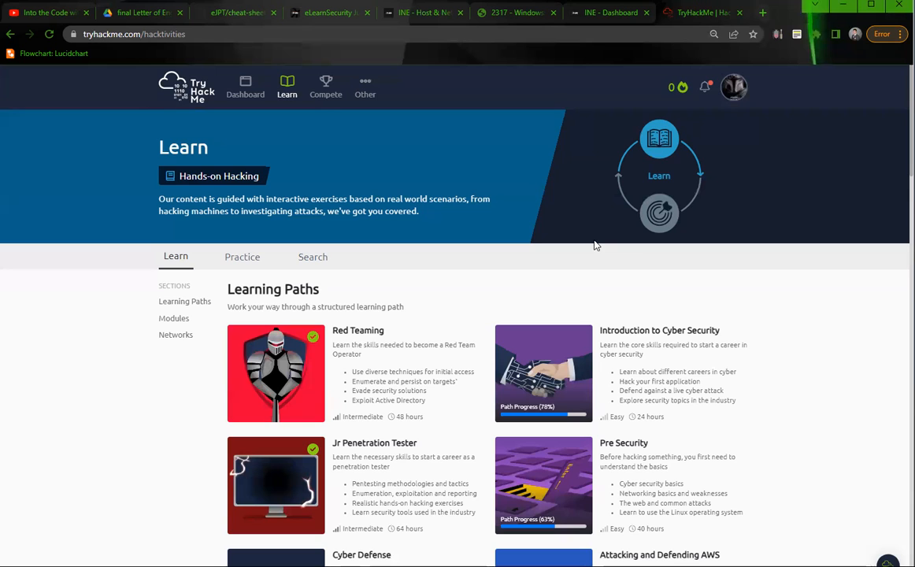
Scroll past Offensive Pentesting and CompTIA Pentest+ to Web Fundamentals and the Modules heading
{"action": "scroll", "scroll_direction": "down", "scroll_amount": 3}
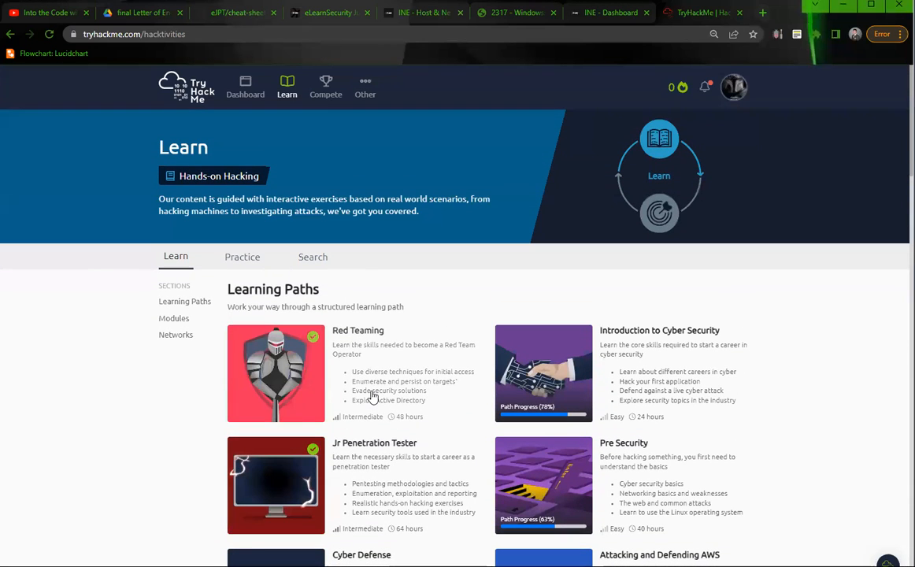
{"action": "scroll", "scroll_direction": "down", "scroll_amount": 3}
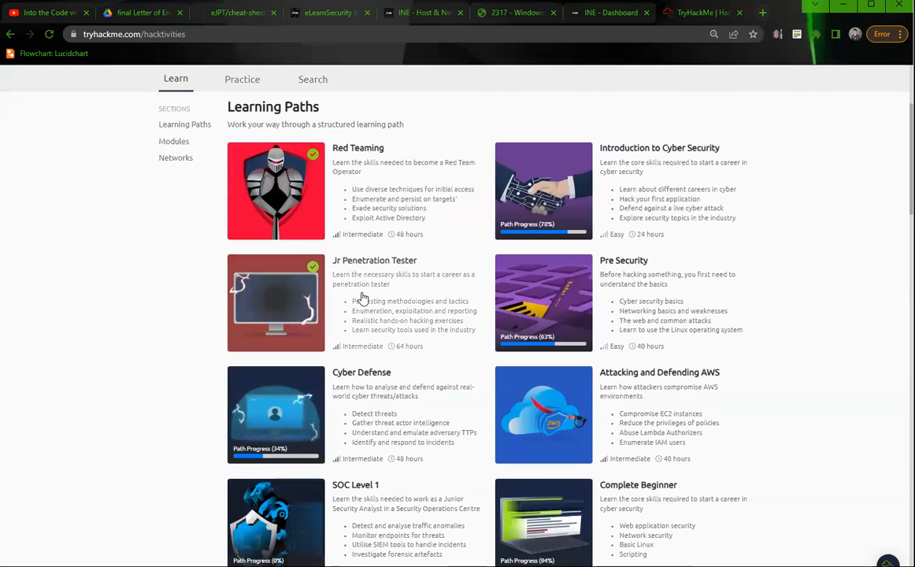
{"action": "scroll", "scroll_direction": "down", "scroll_amount": 3}
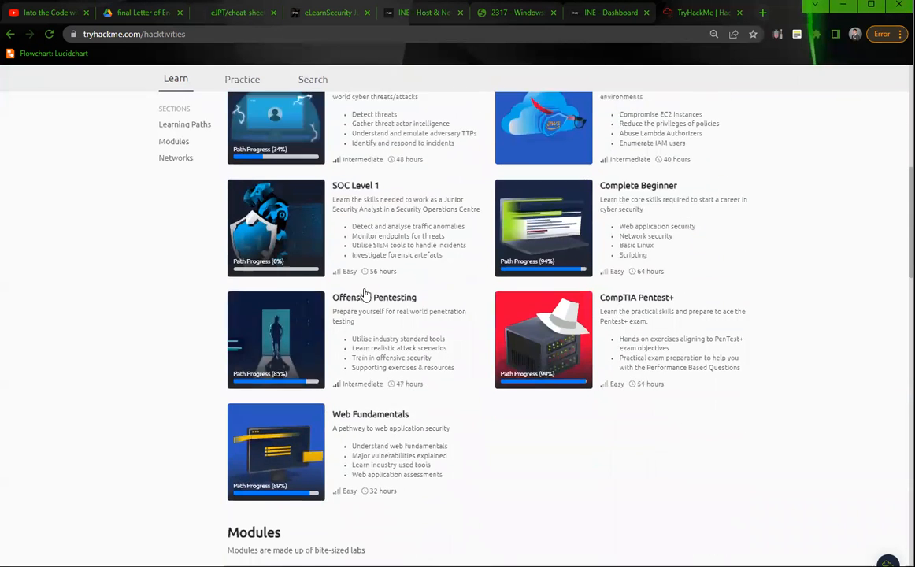
{"action": "scroll", "scroll_direction": "down", "scroll_amount": 3}
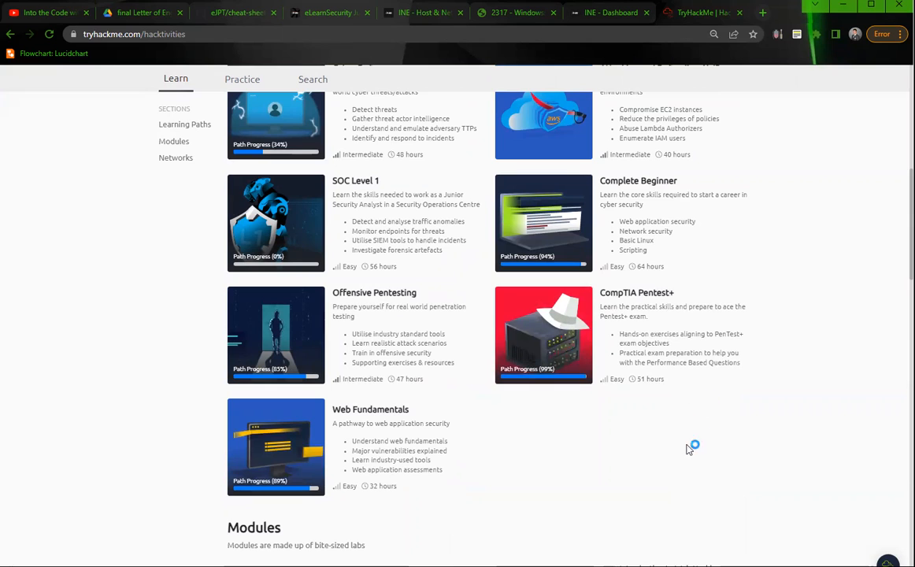
{"action": "mouse_move", "coordinate": [605, 373]}
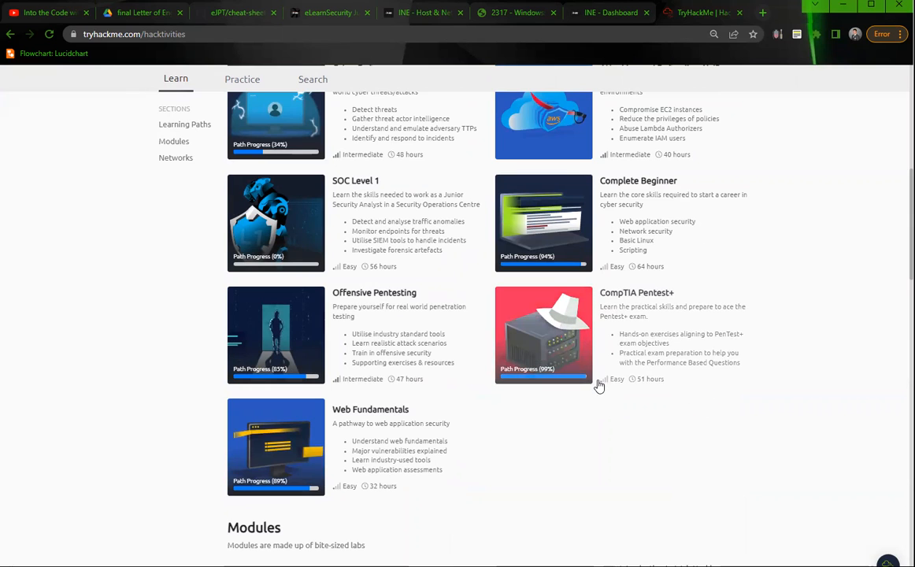
{"action": "mouse_move", "coordinate": [637, 394]}
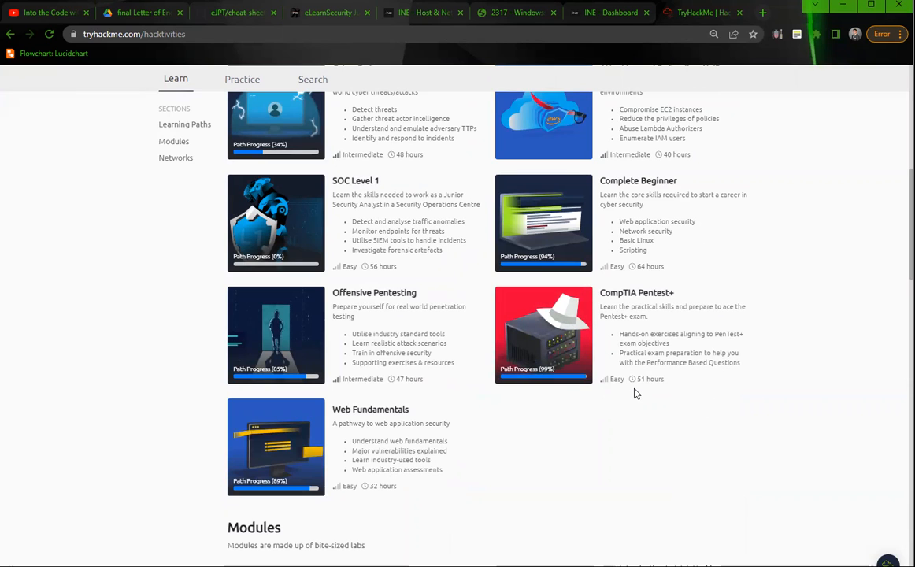
{"action": "mouse_move", "coordinate": [616, 308]}
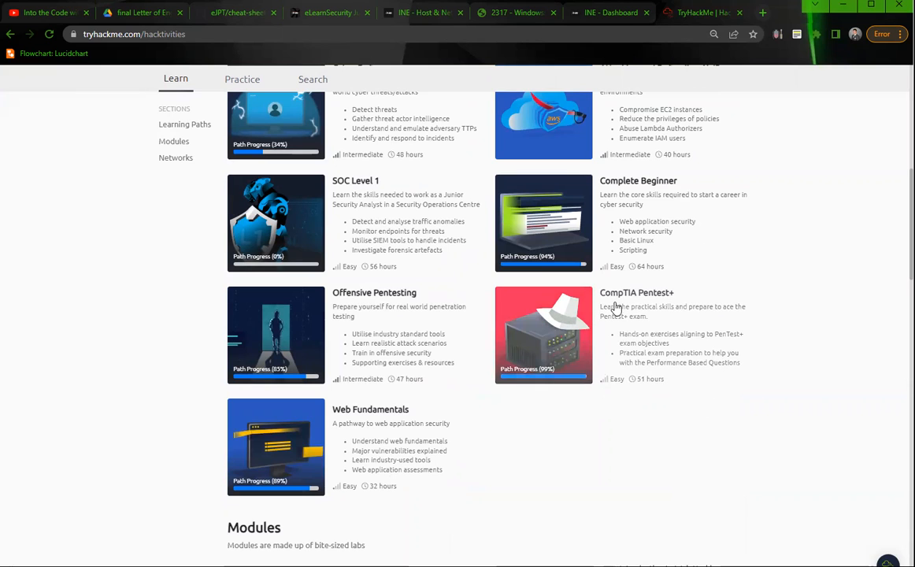
{"action": "mouse_move", "coordinate": [579, 341]}
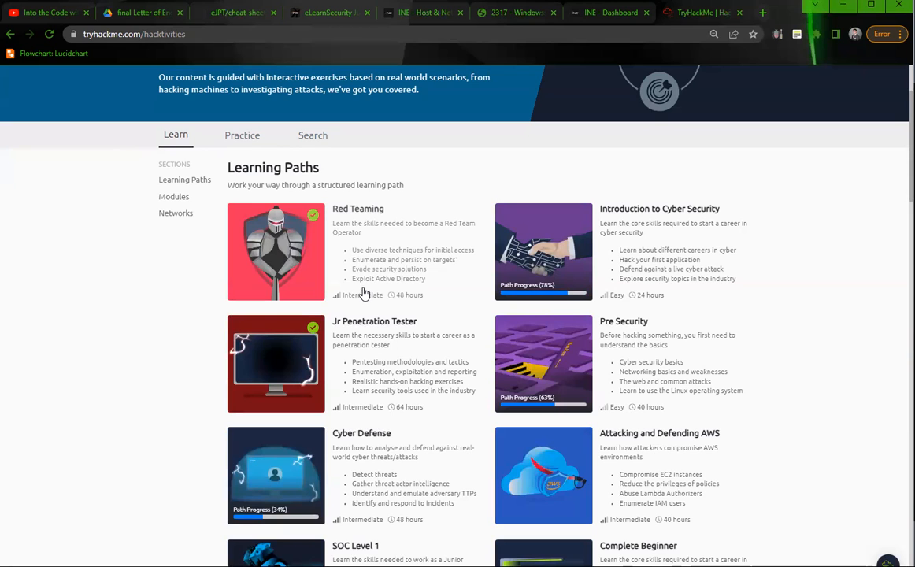
Scroll the learning paths down and back up, then switch to INE's System/Host Based Attacks course
{"action": "scroll", "scroll_direction": "down", "scroll_amount": 3}
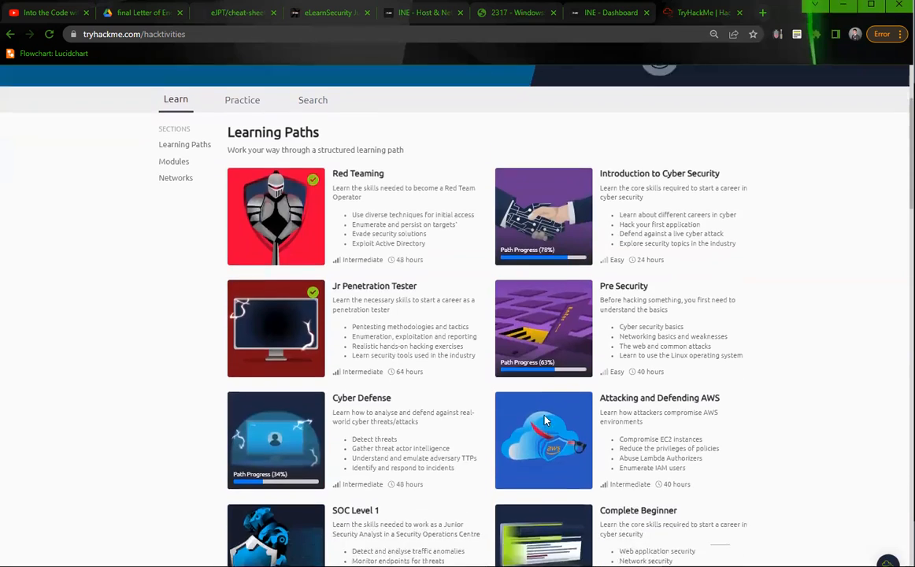
{"action": "scroll", "scroll_direction": "down", "scroll_amount": 3}
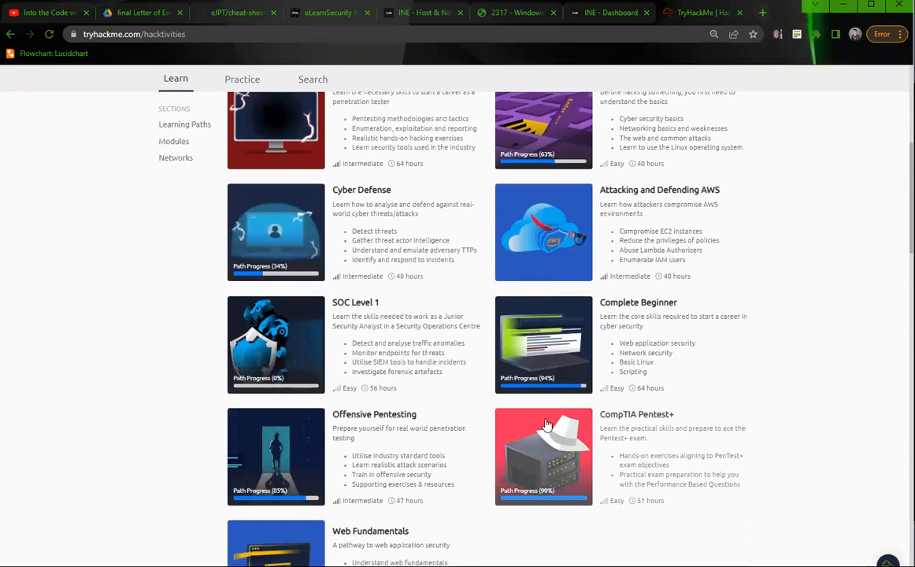
{"action": "scroll", "scroll_direction": "up", "scroll_amount": 3}
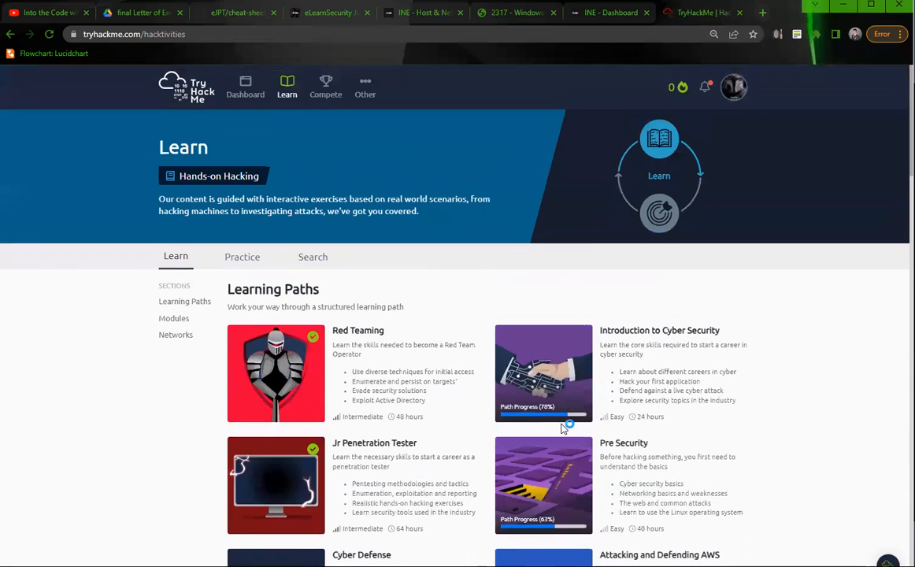
{"action": "left_click", "coordinate": [330, 12]}
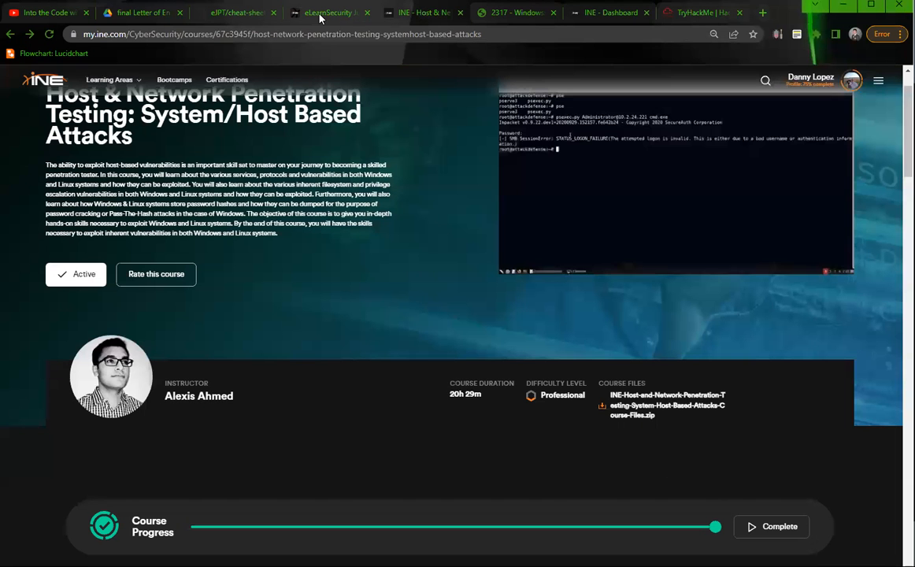
{"action": "mouse_move", "coordinate": [328, 13]}
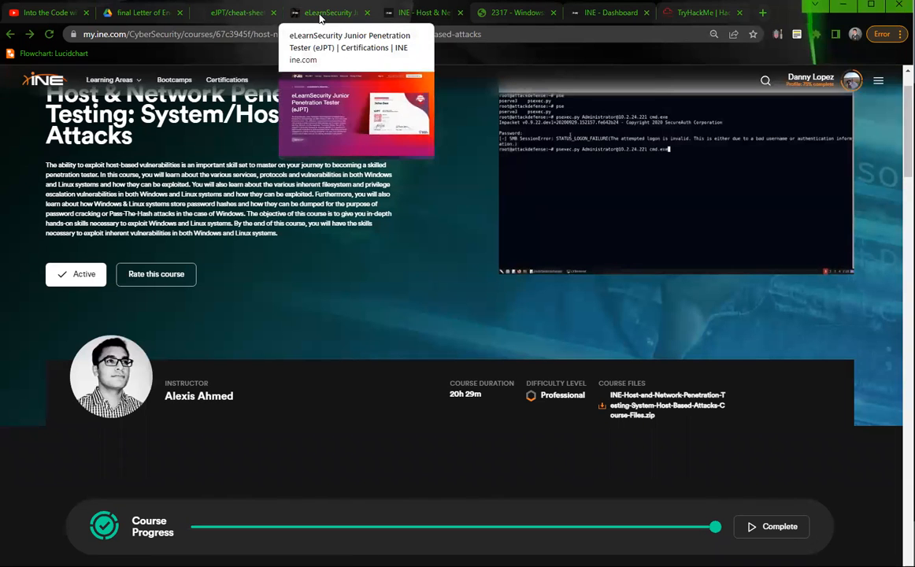
Glance at the eJPT overview and certificate post, then show the 80% domain results
{"action": "left_click", "coordinate": [327, 12]}
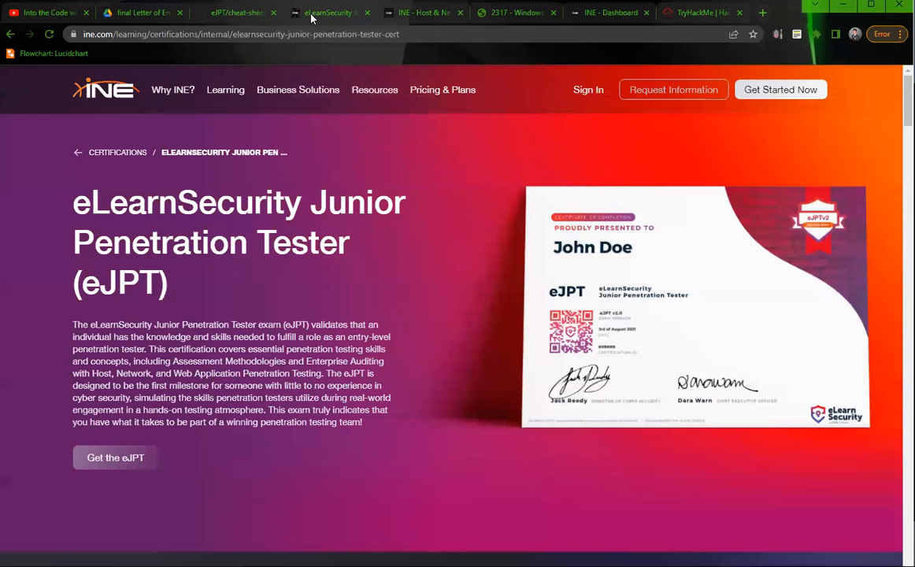
{"action": "left_click", "coordinate": [141, 13]}
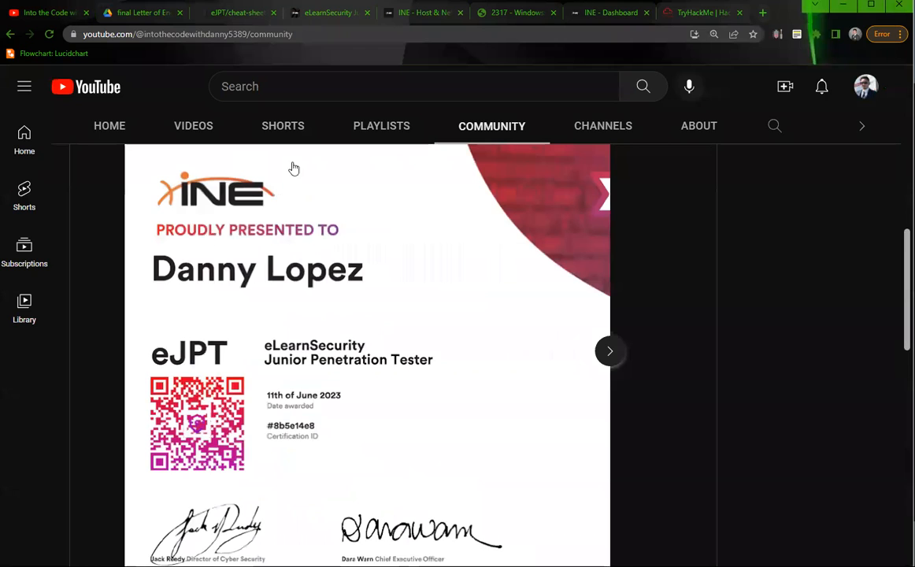
{"action": "scroll", "scroll_direction": "down", "scroll_amount": 3}
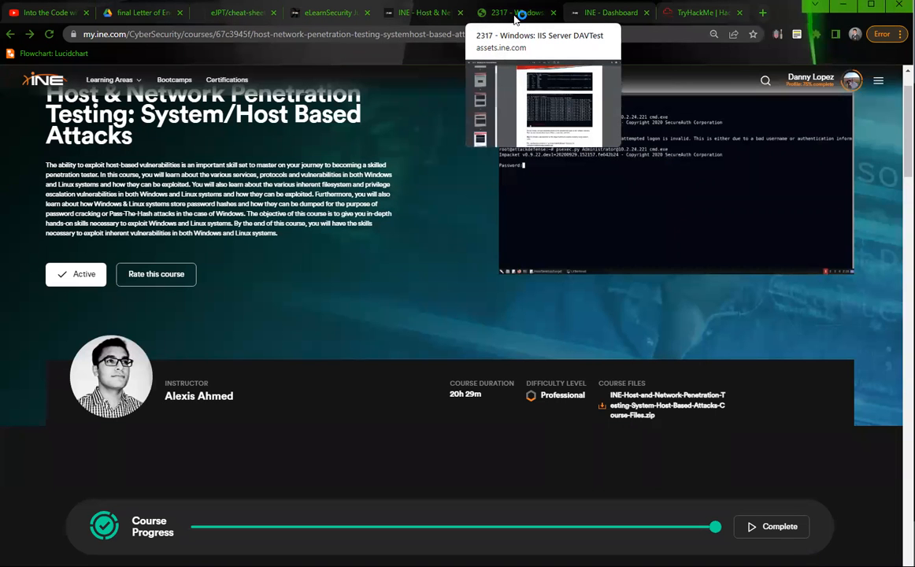
{"action": "mouse_move", "coordinate": [587, 312]}
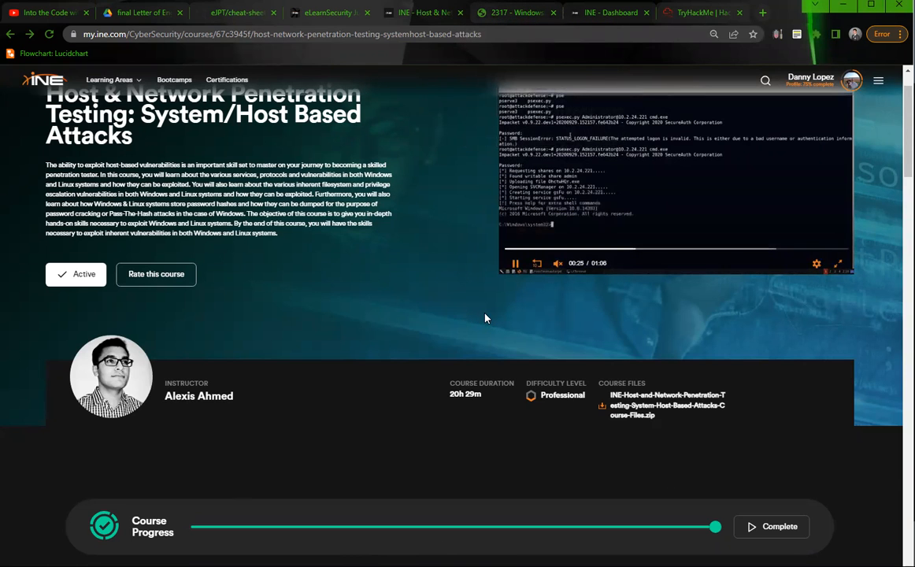
{"action": "left_click", "coordinate": [611, 13]}
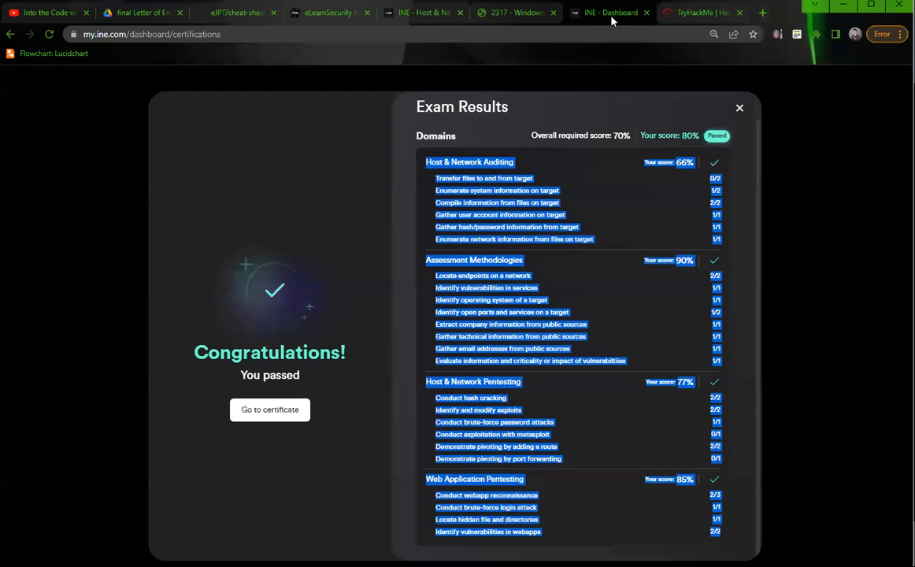
{"action": "left_click", "coordinate": [697, 13]}
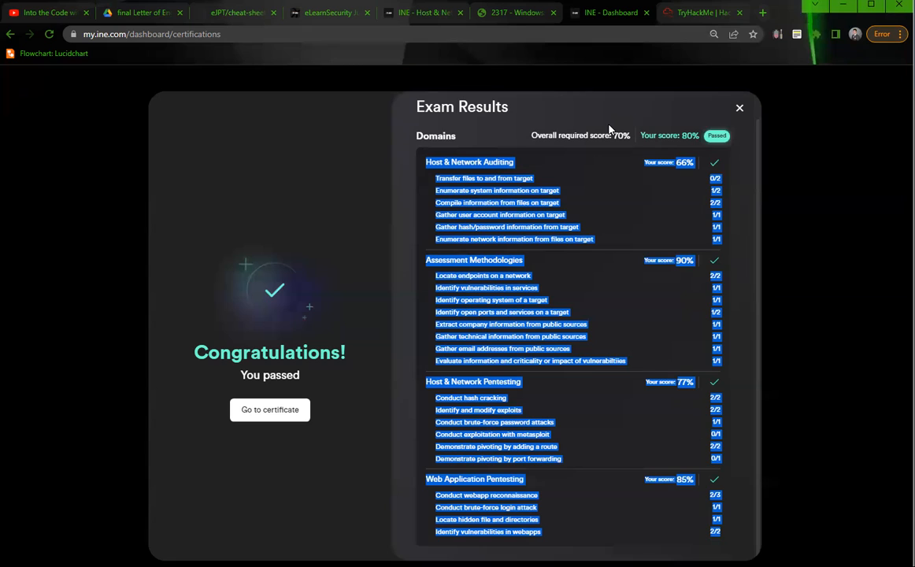
{"action": "mouse_move", "coordinate": [617, 125]}
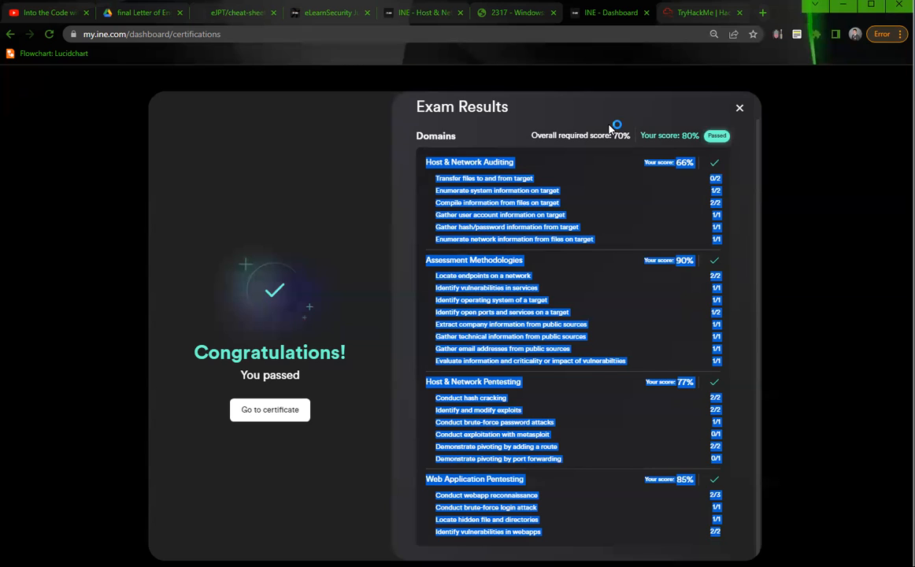
{"action": "mouse_move", "coordinate": [610, 129]}
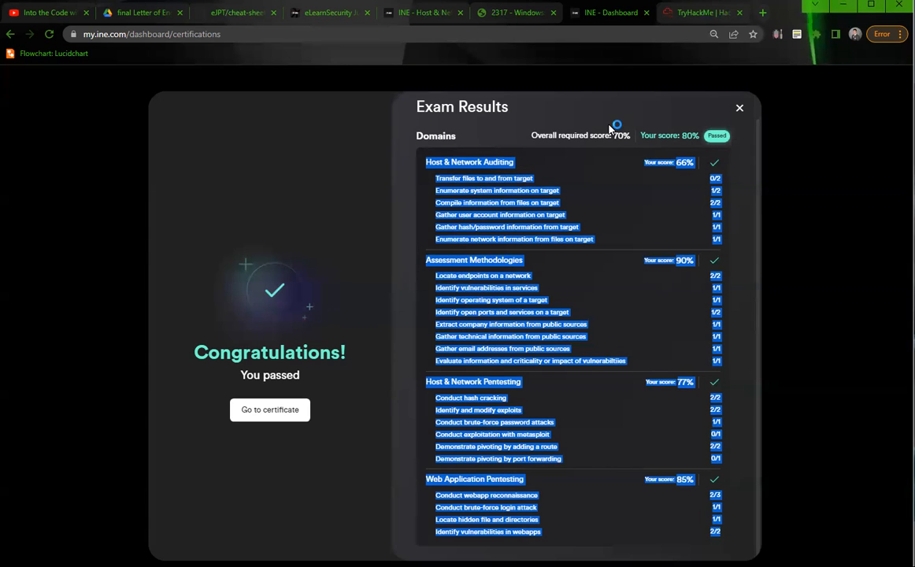
{"action": "mouse_move", "coordinate": [610, 128]}
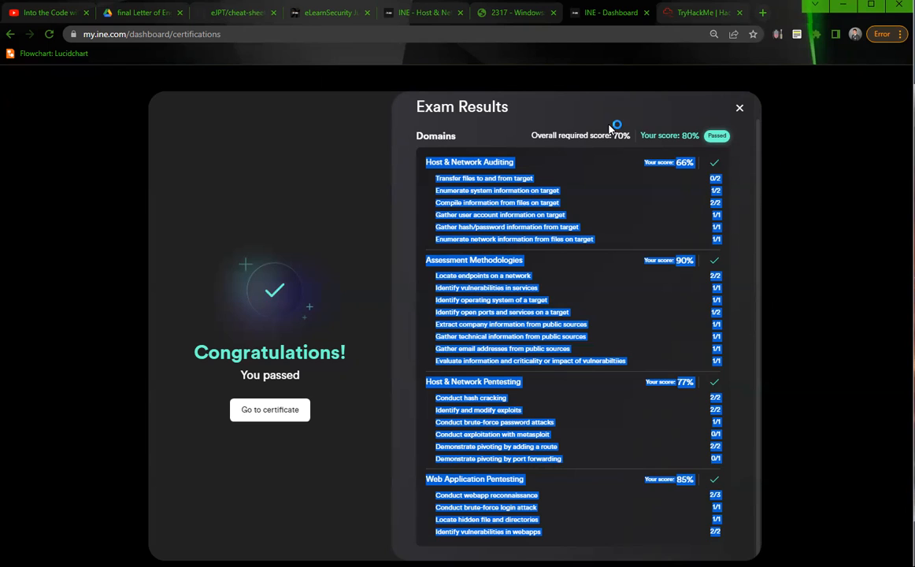
{"action": "mouse_move", "coordinate": [616, 126]}
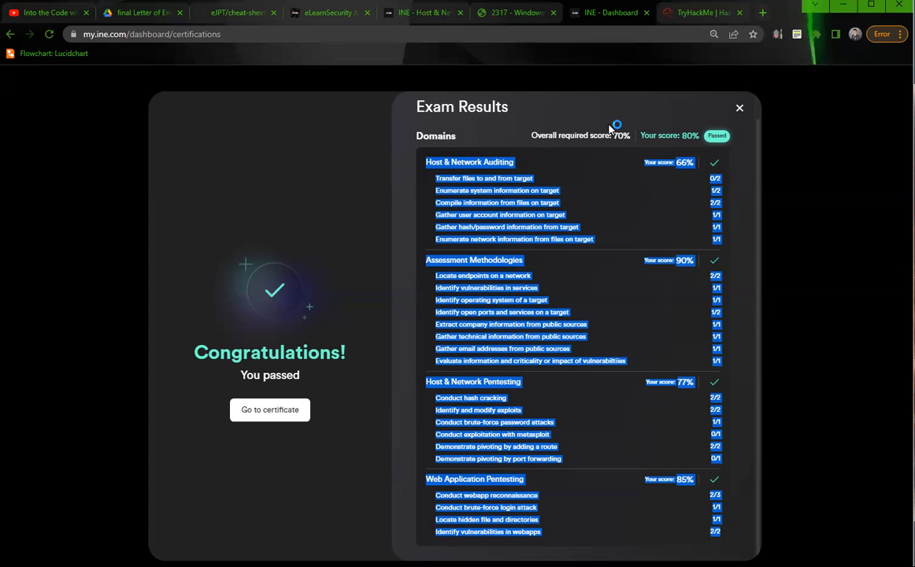
{"action": "mouse_move", "coordinate": [614, 128]}
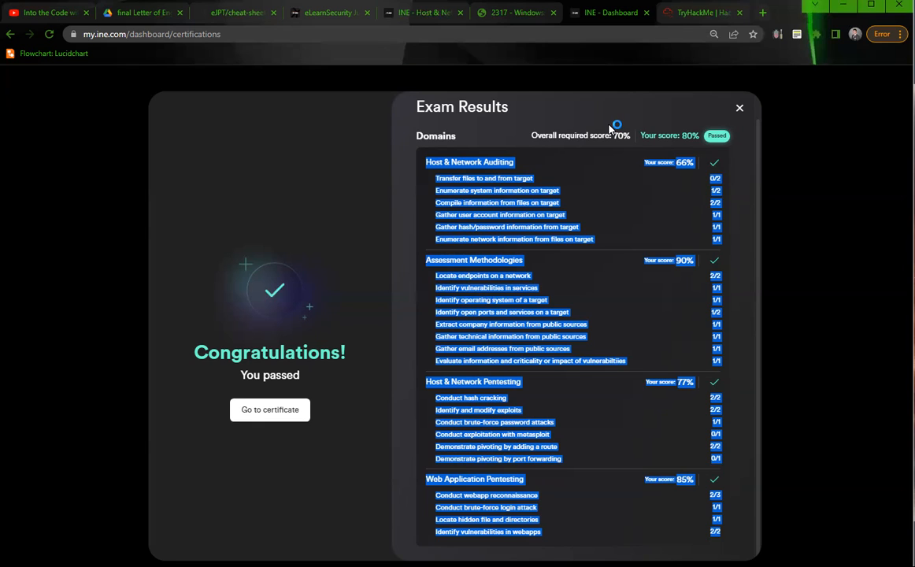
{"action": "mouse_move", "coordinate": [611, 128]}
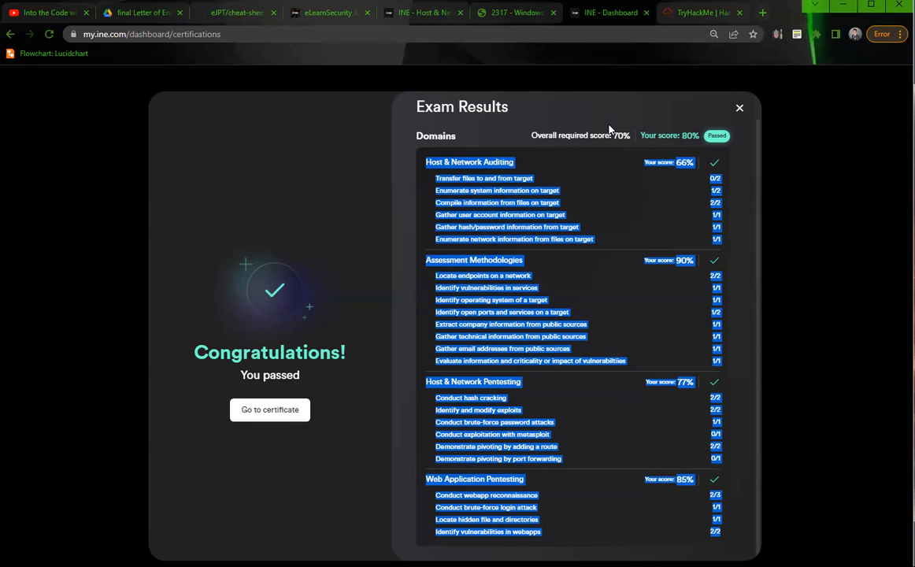
{"action": "mouse_move", "coordinate": [617, 124]}
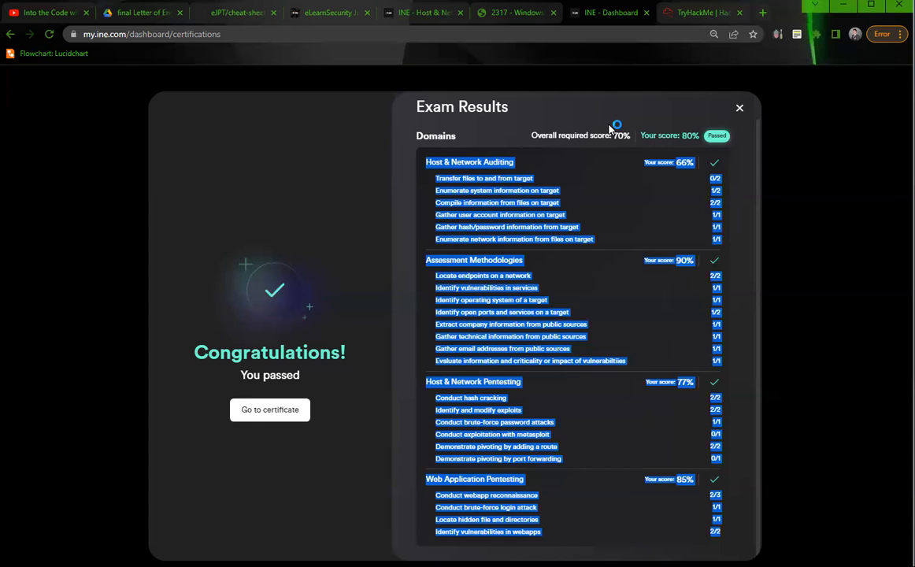
{"action": "mouse_move", "coordinate": [611, 128]}
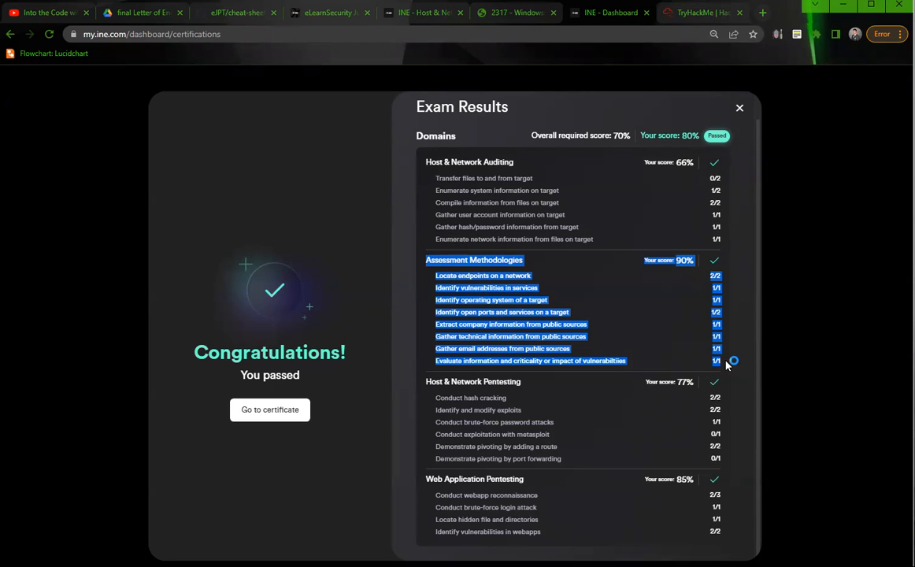
{"action": "mouse_move", "coordinate": [733, 360]}
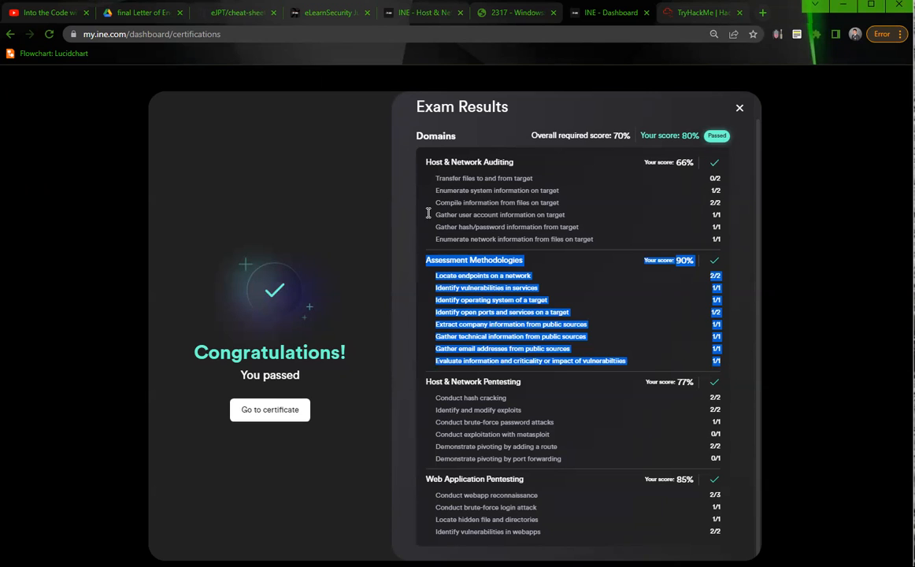
Switch tabs toward the INE Course Passive Recon notes, landing back on the Letter of Engagement PDF
{"action": "left_click", "coordinate": [142, 13]}
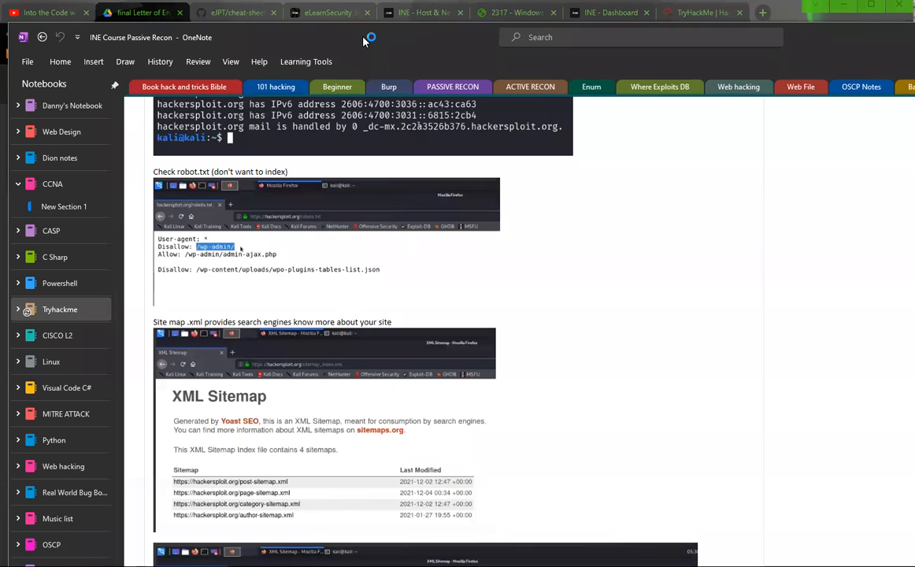
{"action": "left_click", "coordinate": [142, 13]}
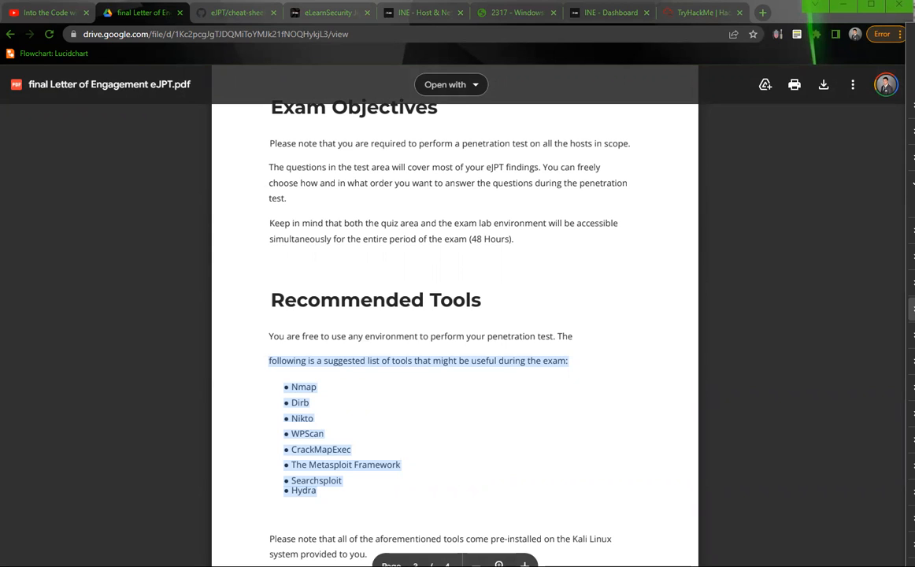
{"action": "mouse_move", "coordinate": [328, 63]}
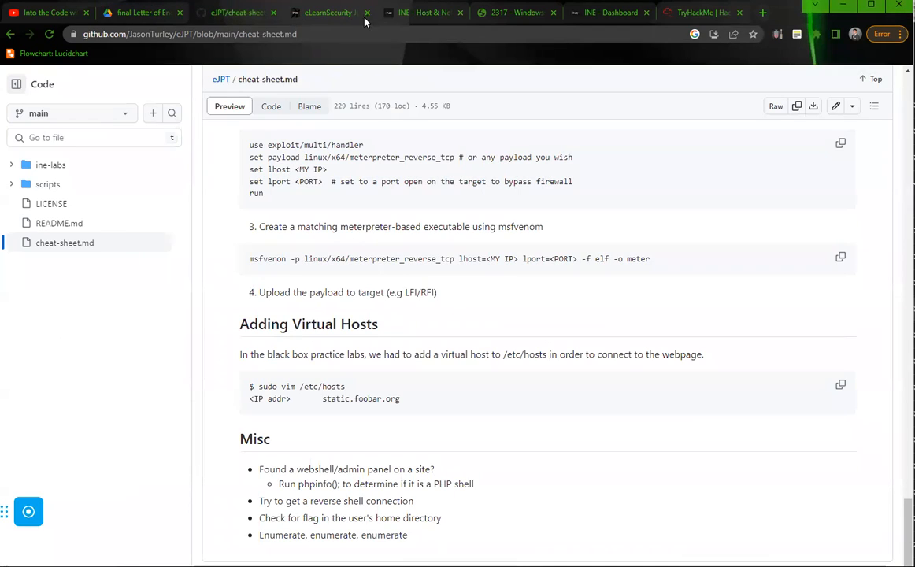
Pass through the Host & Network course tab to the passed eJPT results on the Dashboard
{"action": "left_click", "coordinate": [425, 13]}
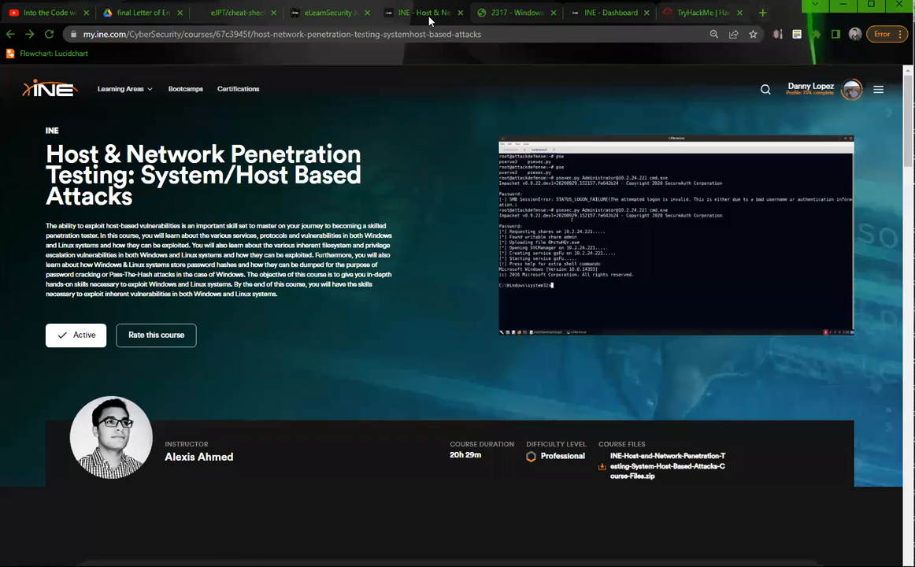
{"action": "left_click", "coordinate": [516, 13]}
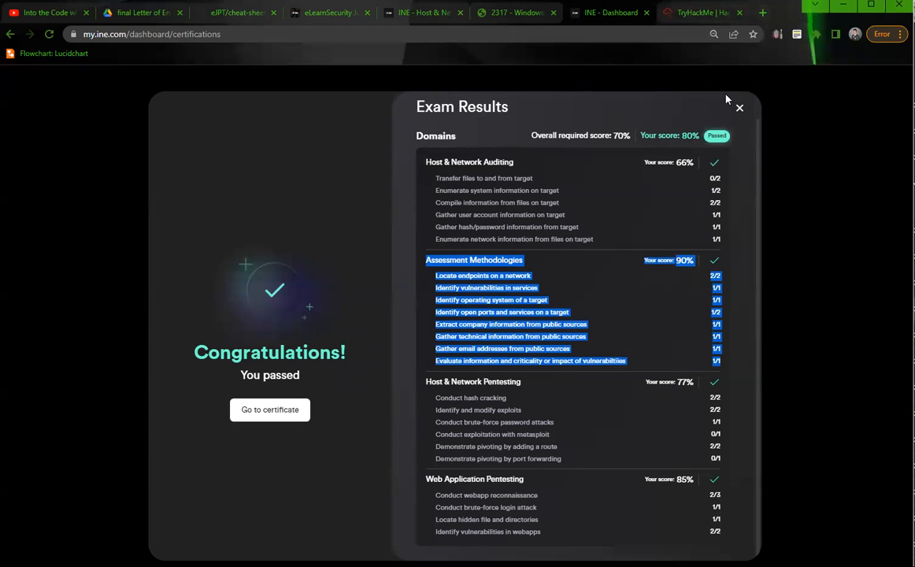
{"action": "mouse_move", "coordinate": [749, 115]}
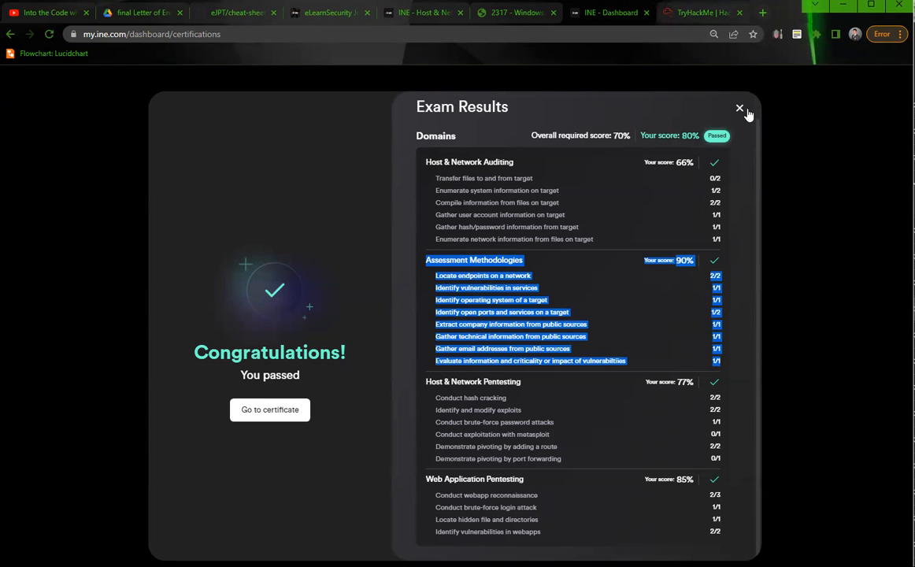